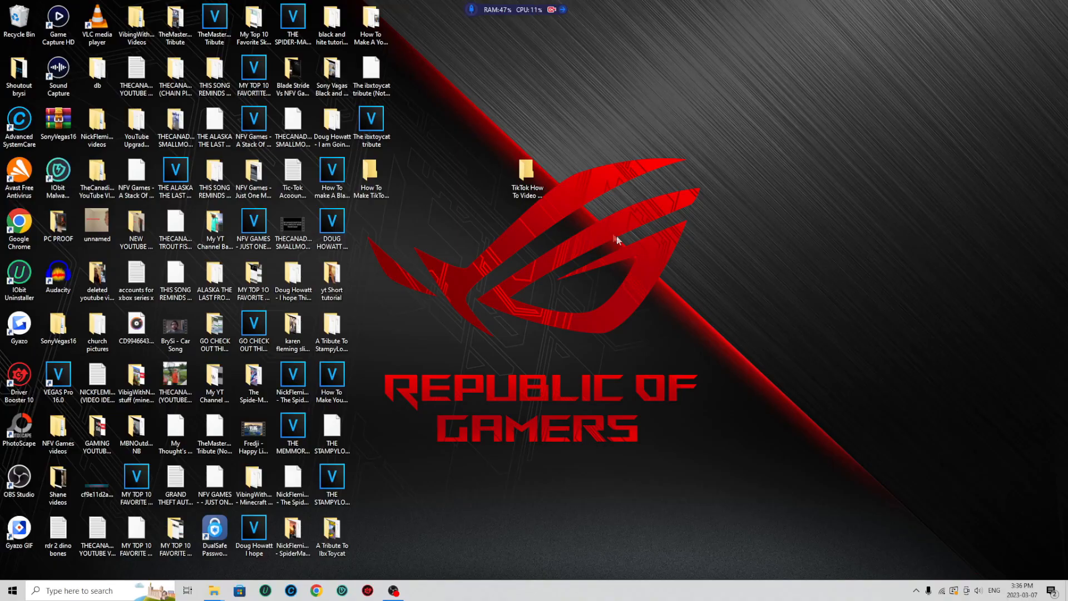
{"action": "mouse_move", "coordinate": [612, 237]}
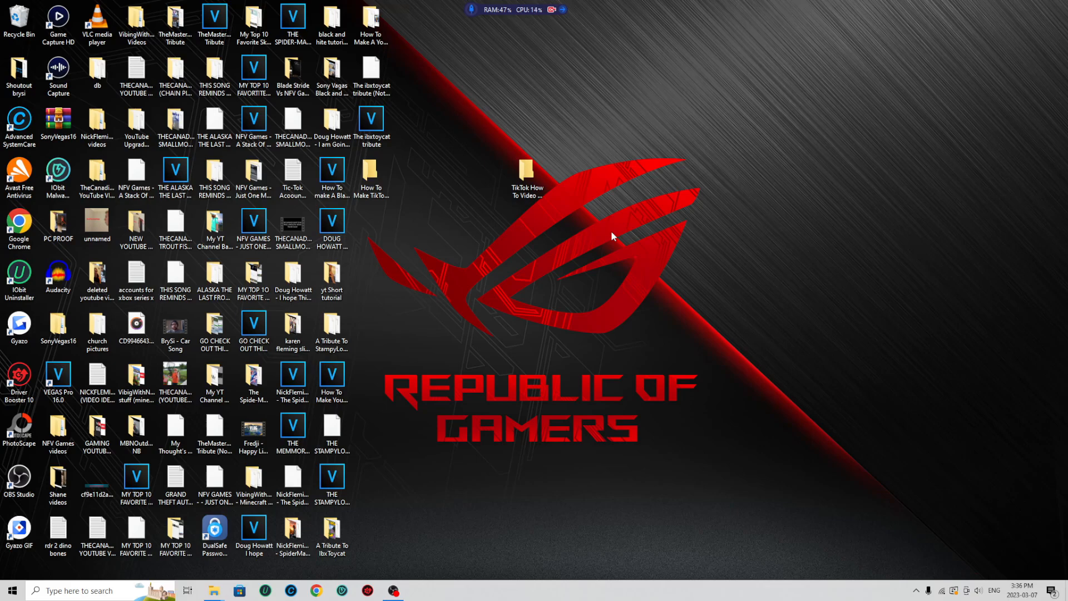
{"action": "mouse_move", "coordinate": [594, 234]}
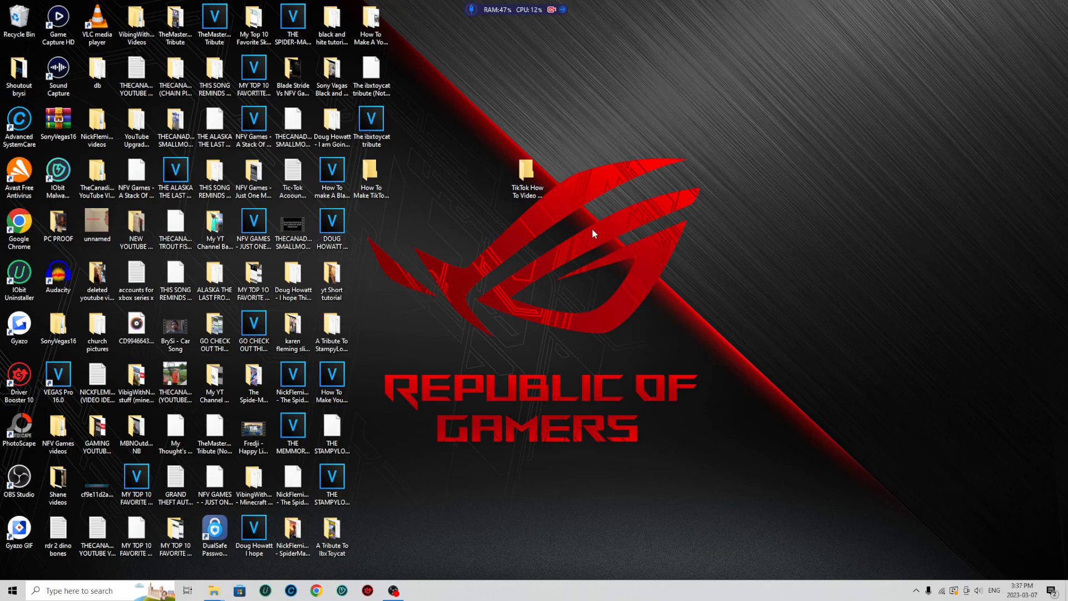
- Preview THE BASS PRO SHOPS VLOG 2 from its folder, then launch VEGAS Pro and dismiss the warning
{"action": "double_click", "coordinate": [527, 170]}
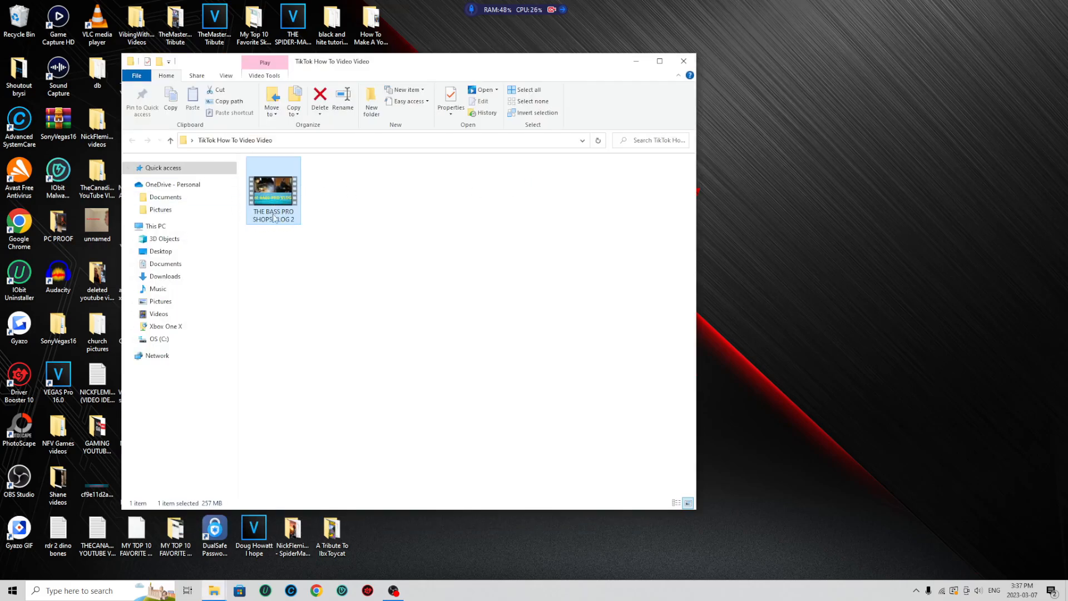
{"action": "mouse_move", "coordinate": [283, 197]}
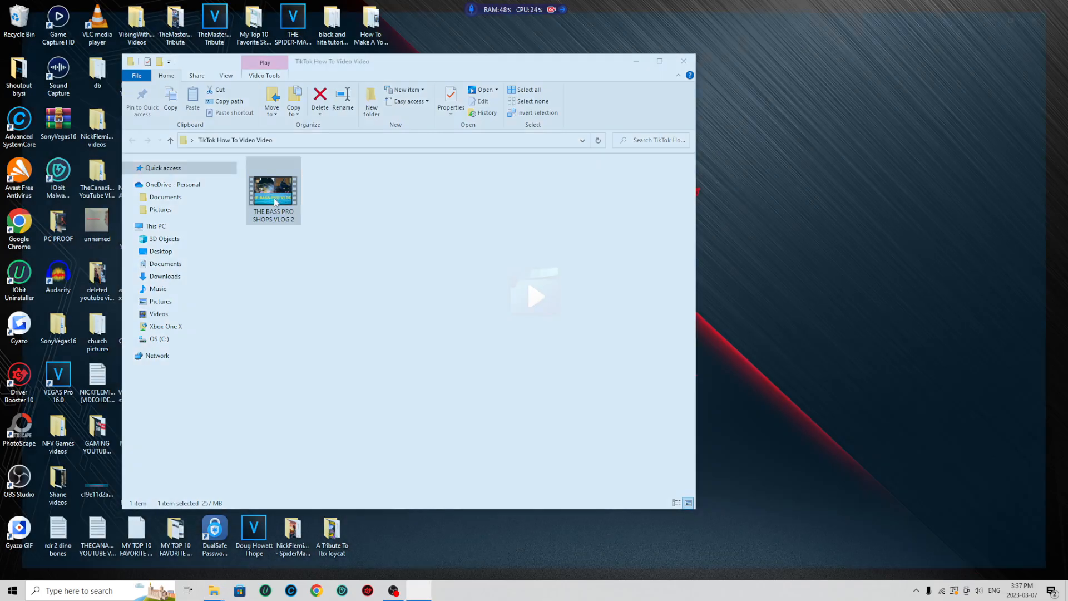
{"action": "double_click", "coordinate": [274, 188]}
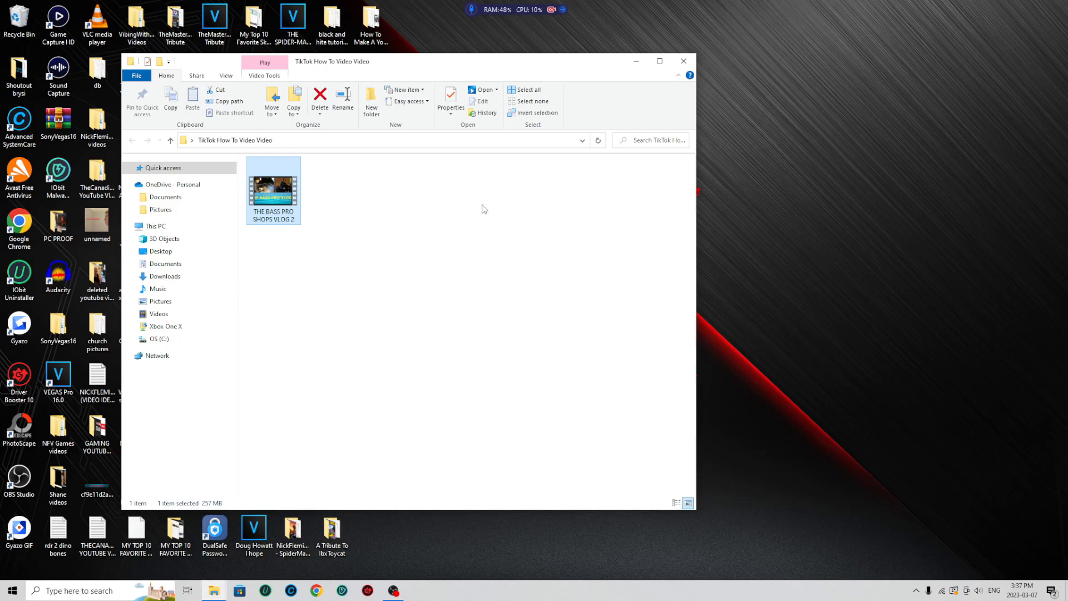
{"action": "left_click", "coordinate": [682, 60]}
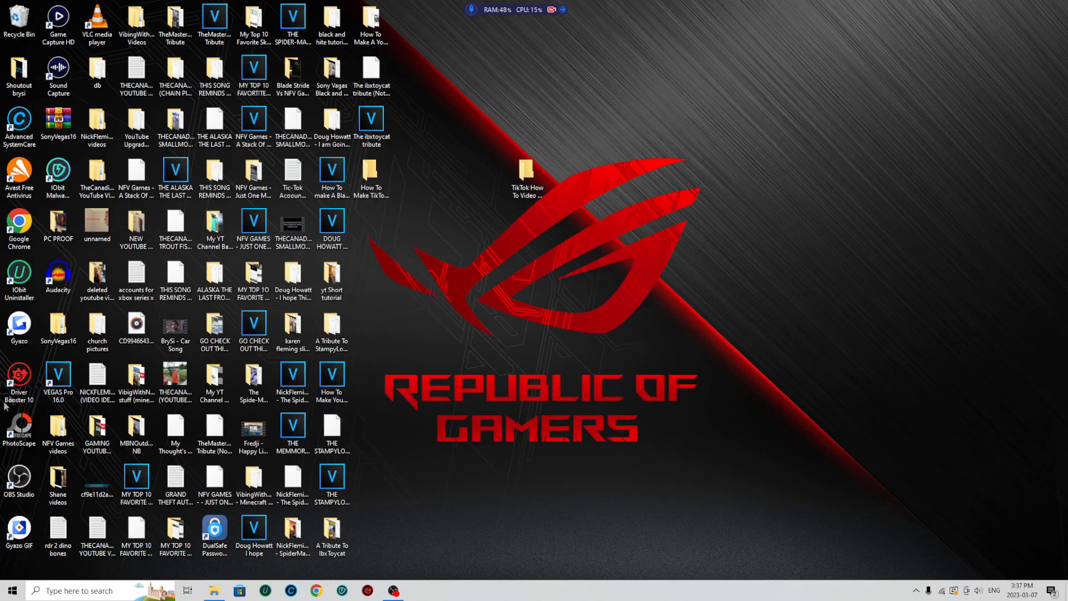
{"action": "double_click", "coordinate": [57, 378]}
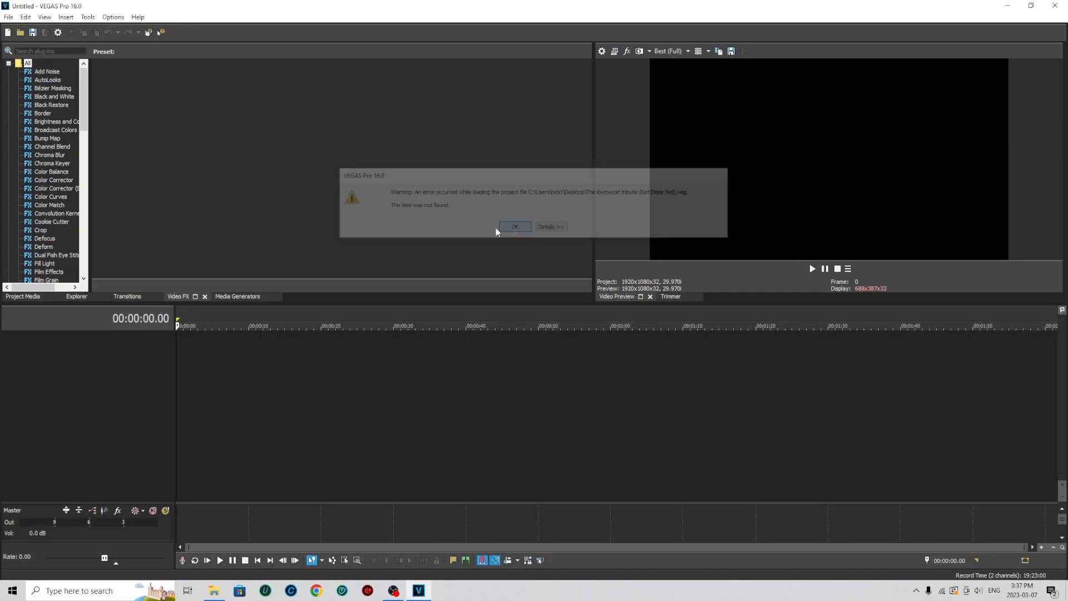
{"action": "left_click", "coordinate": [514, 226]}
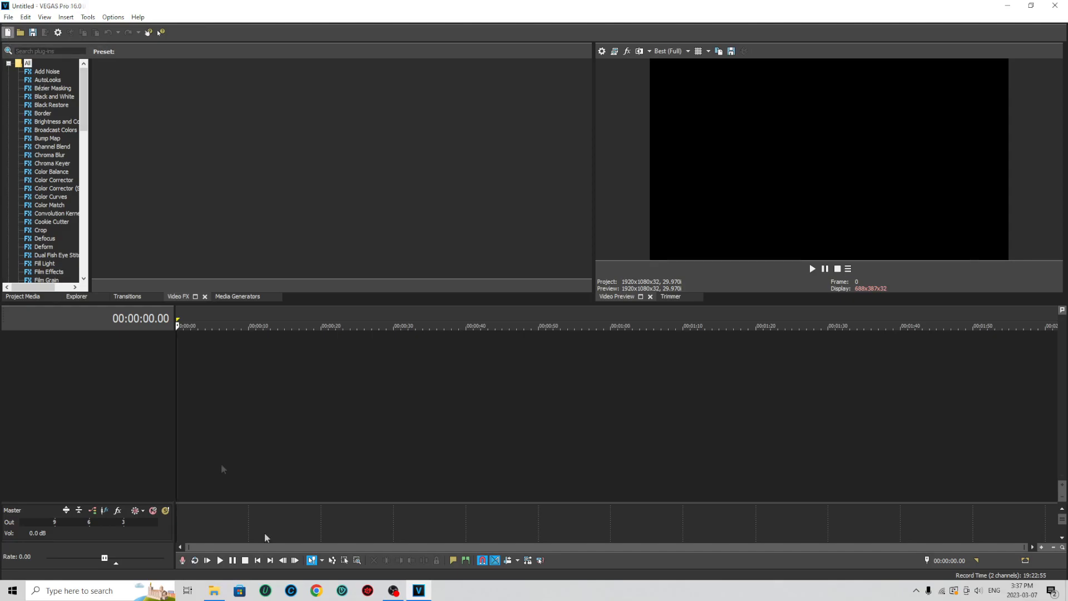
{"action": "left_click", "coordinate": [213, 590]}
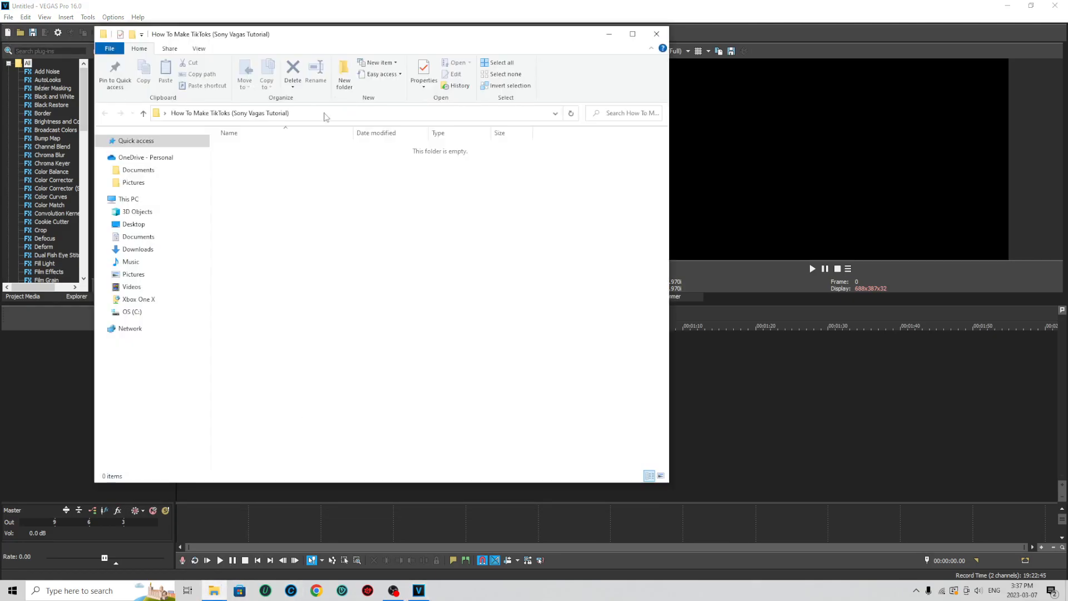
{"action": "mouse_move", "coordinate": [458, 278]}
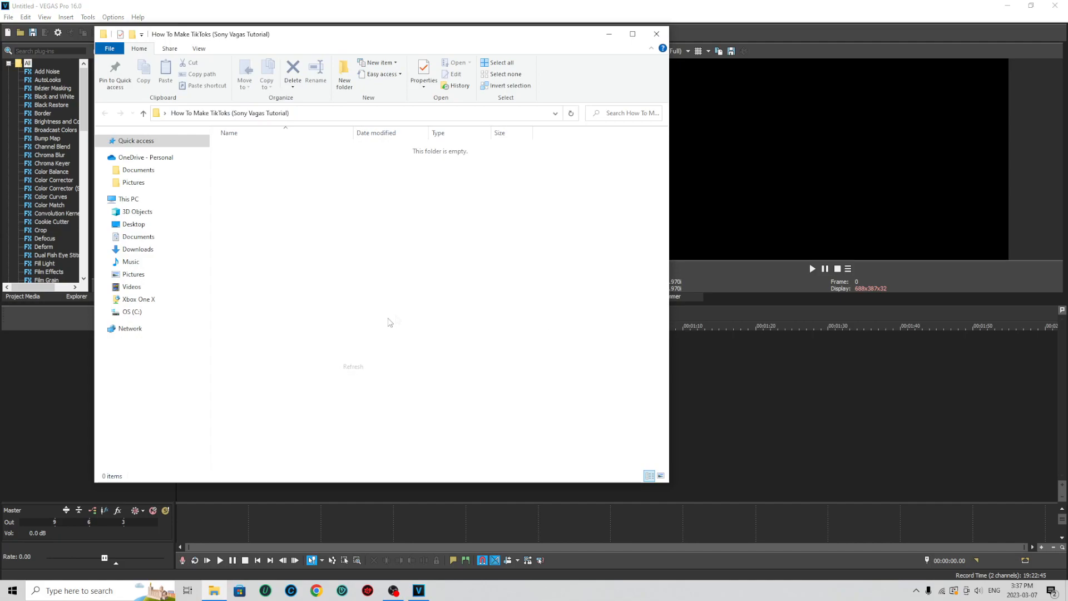
{"action": "left_click", "coordinate": [656, 33]}
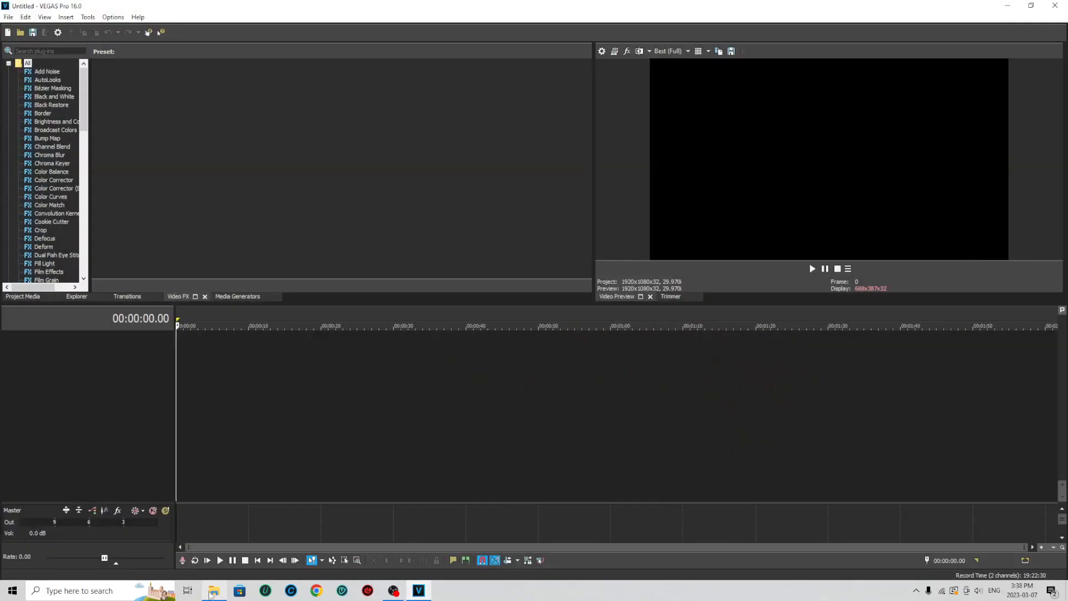
- Add THE BASS PRO SHOPS VLOG 2 to the timeline, test the video Level slider, and scrub through it
{"action": "left_click", "coordinate": [213, 589]}
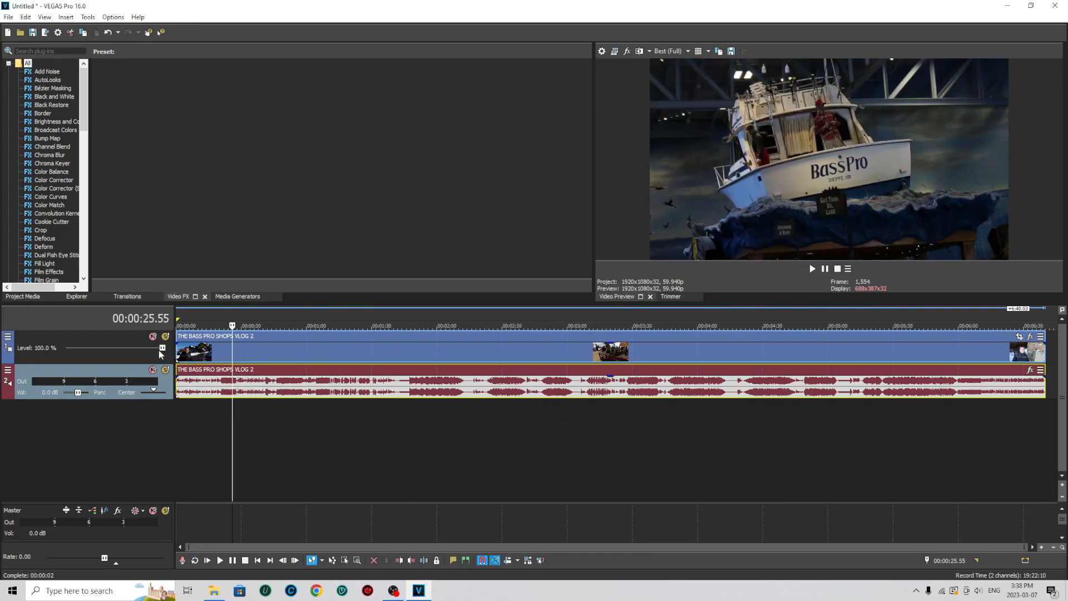
{"action": "left_click_drag", "start_coordinate": [161, 347], "coordinate": [111, 349]}
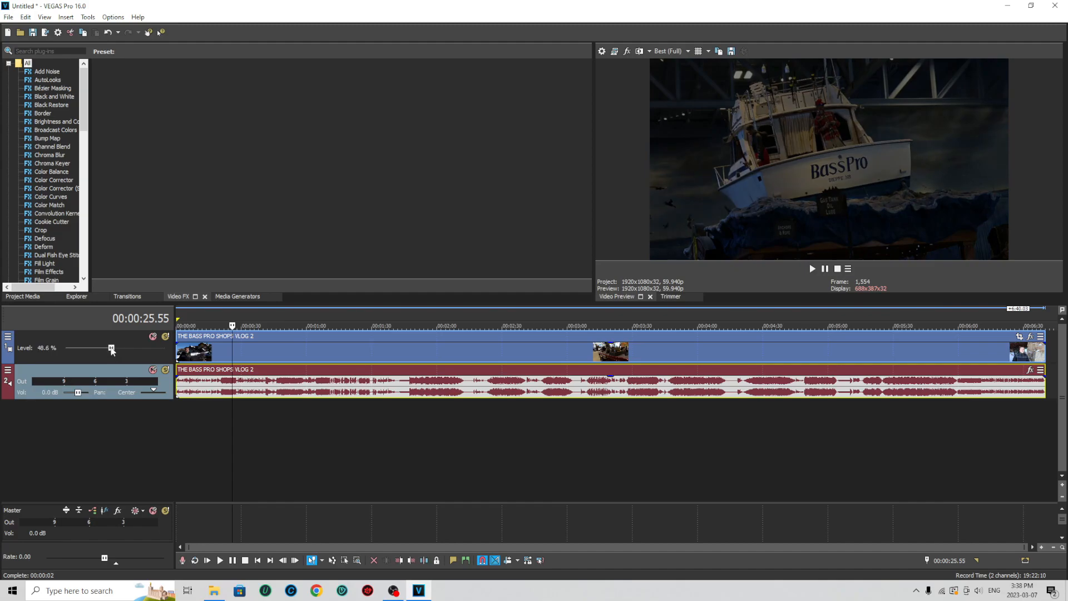
{"action": "left_click_drag", "start_coordinate": [111, 347], "coordinate": [161, 347]}
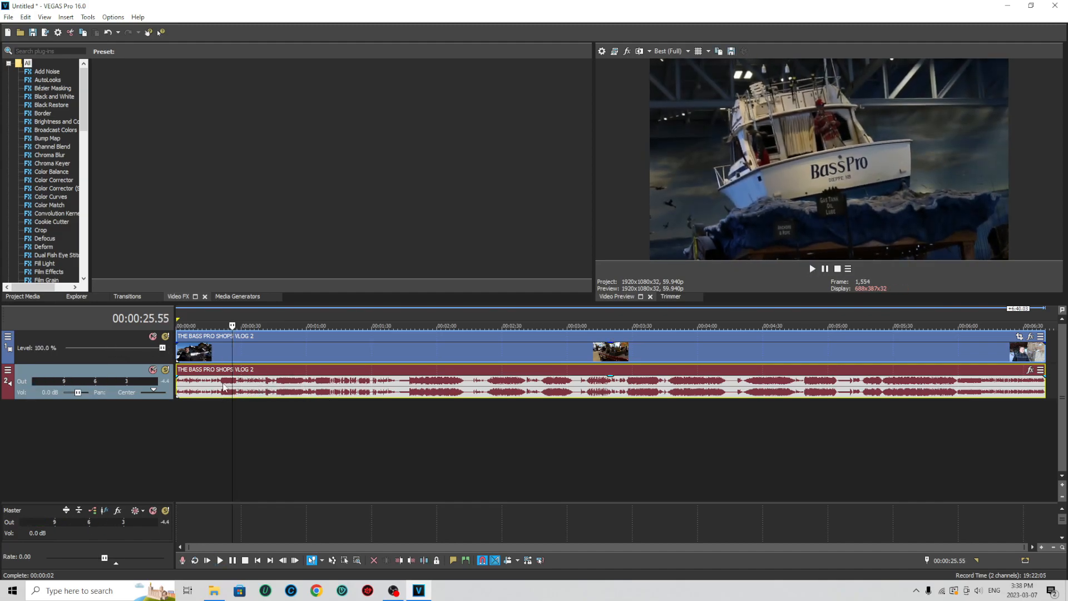
{"action": "left_click", "coordinate": [243, 326]}
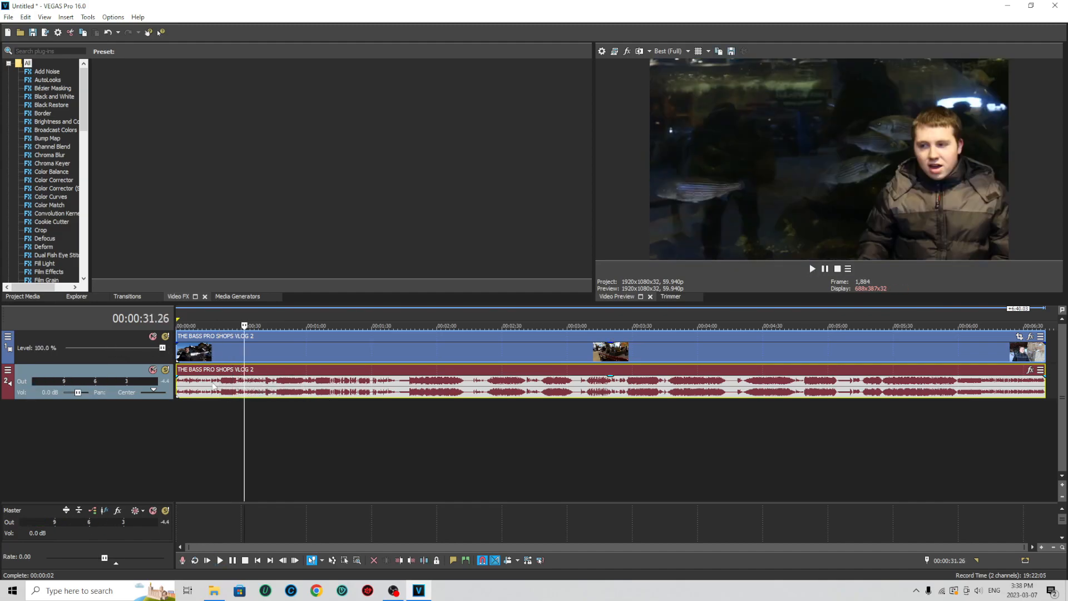
{"action": "left_click", "coordinate": [223, 325]}
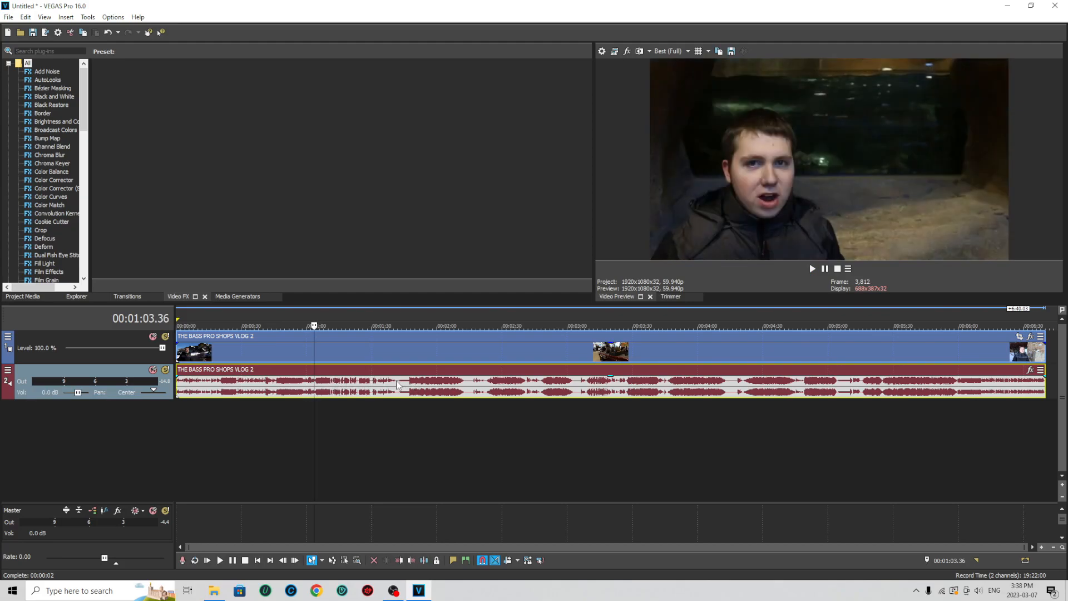
{"action": "left_click", "coordinate": [401, 325]}
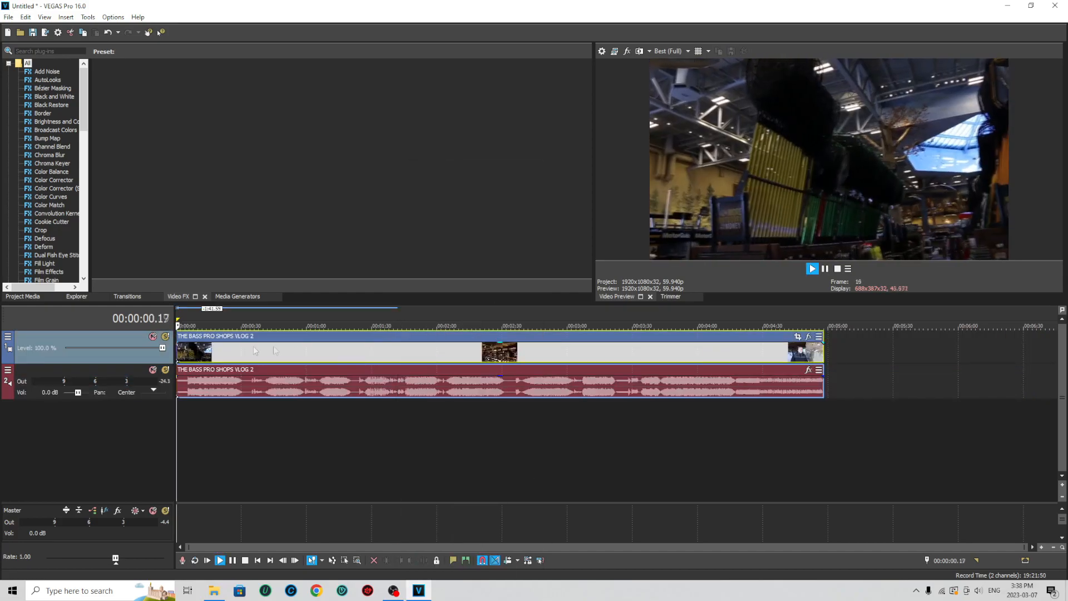
- Start and stop the vlog preview repeatedly while trimming it to about 26 seconds
{"action": "left_click", "coordinate": [811, 269]}
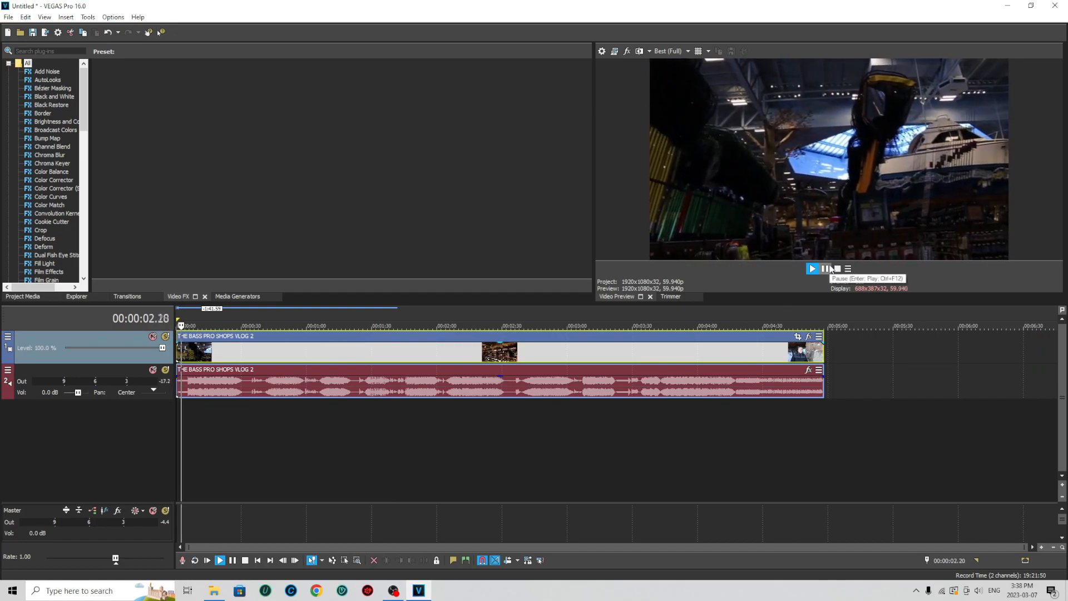
{"action": "left_click", "coordinate": [812, 268]}
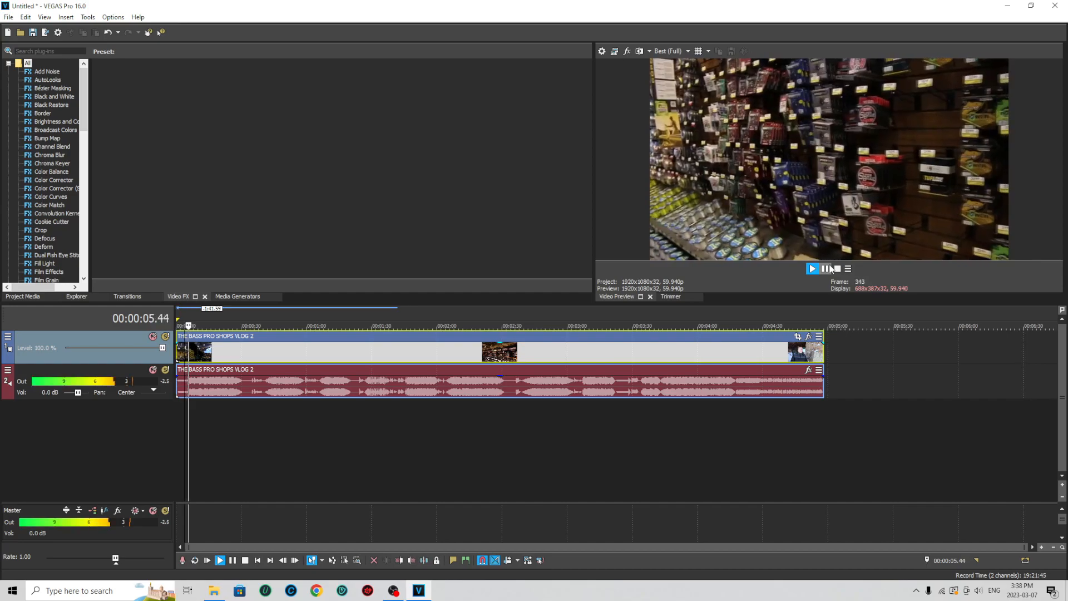
{"action": "left_click", "coordinate": [811, 268]}
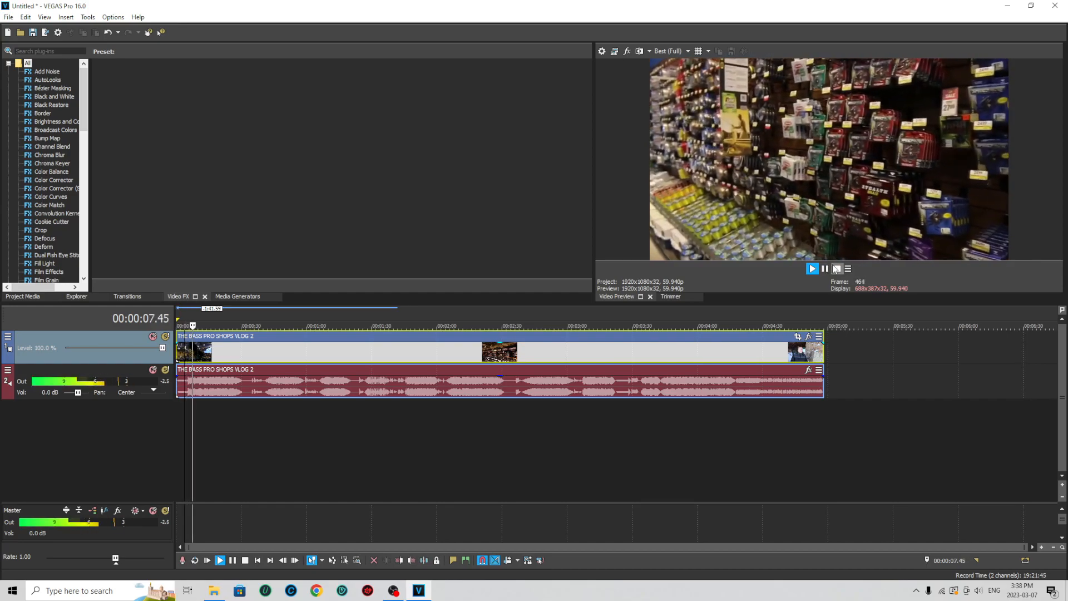
{"action": "left_click", "coordinate": [811, 267]}
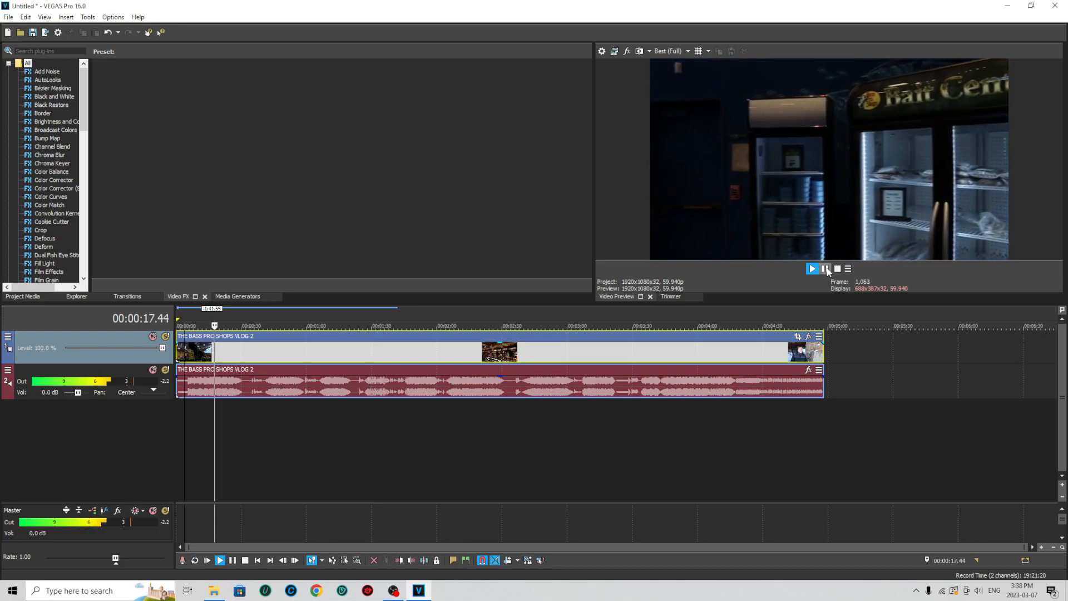
{"action": "left_click", "coordinate": [811, 268]}
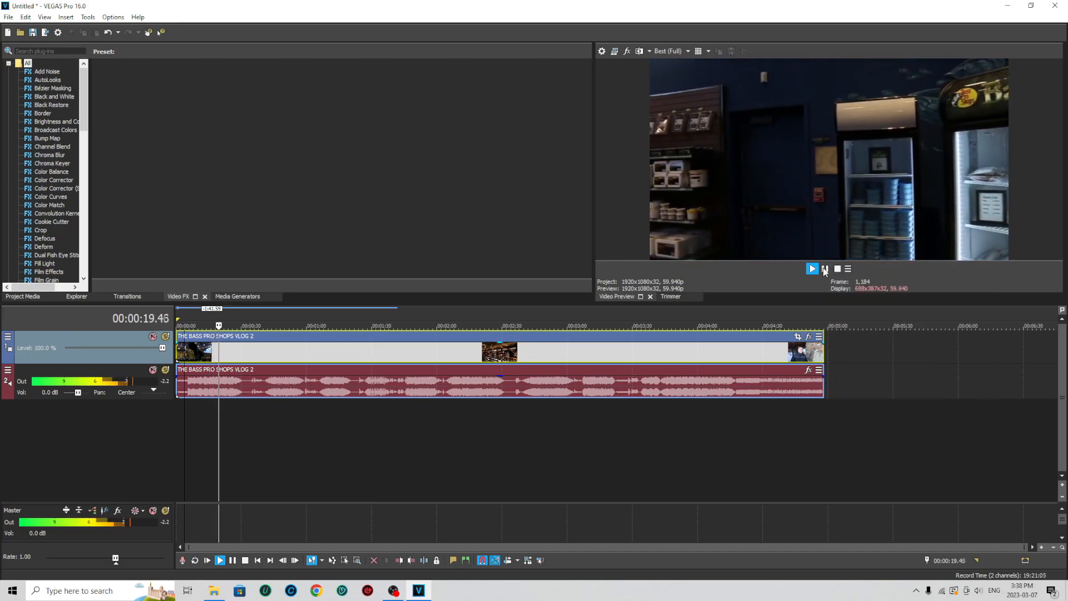
{"action": "left_click", "coordinate": [811, 268]}
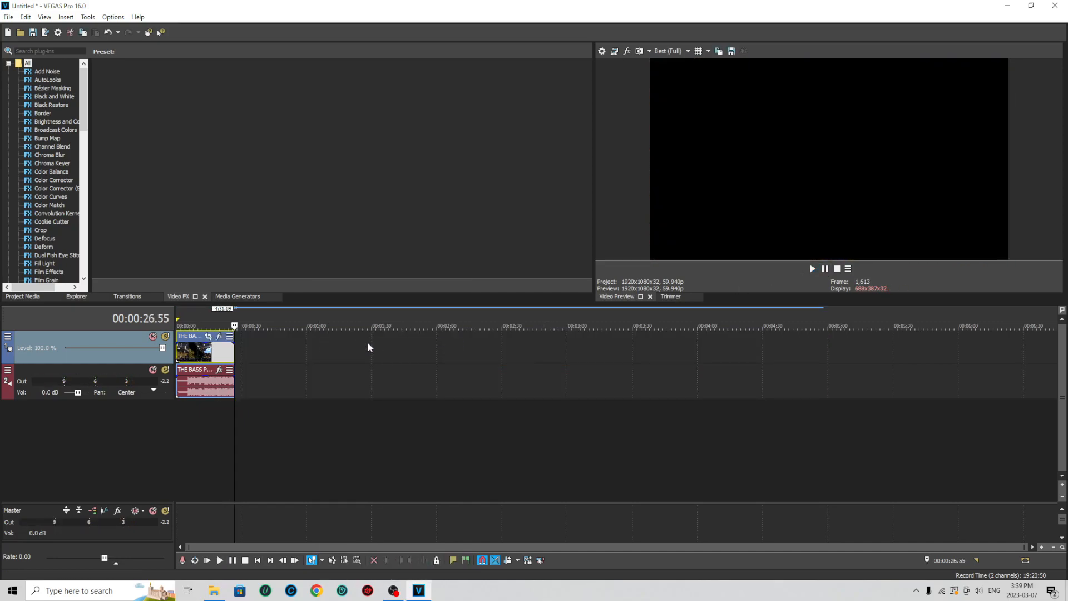
{"action": "mouse_move", "coordinate": [382, 350]}
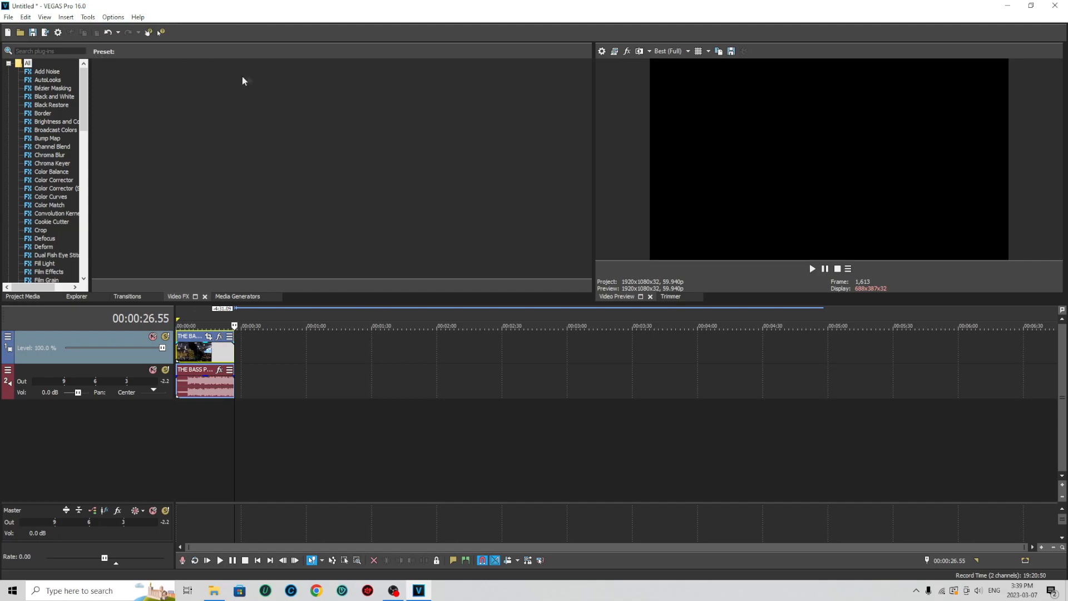
{"action": "mouse_move", "coordinate": [602, 51]}
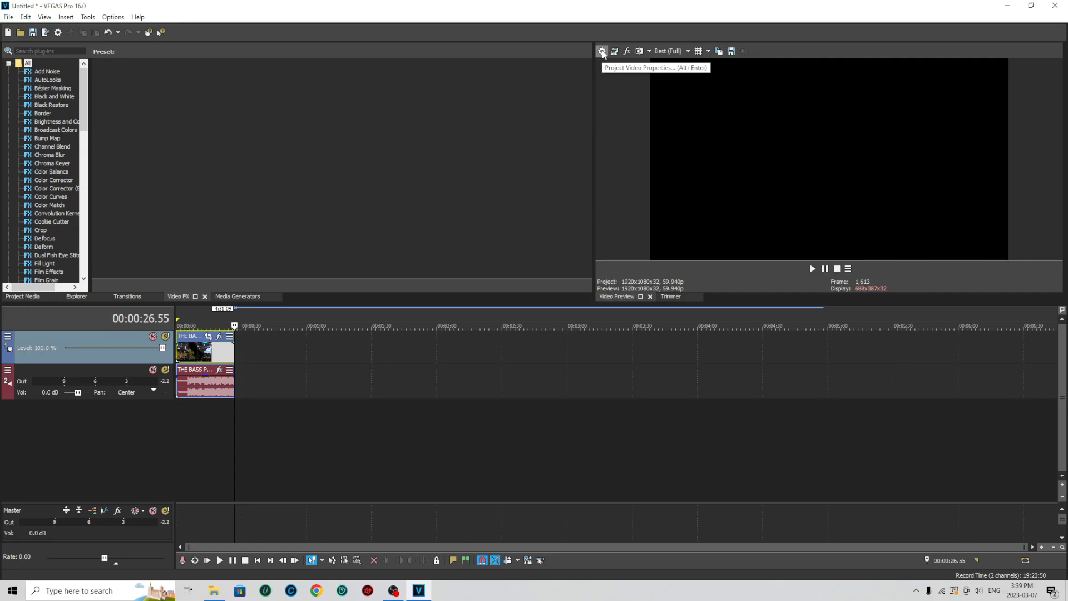
- Set Project Video Properties to width 1080 and height 1920 and apply
{"action": "left_click", "coordinate": [601, 51]}
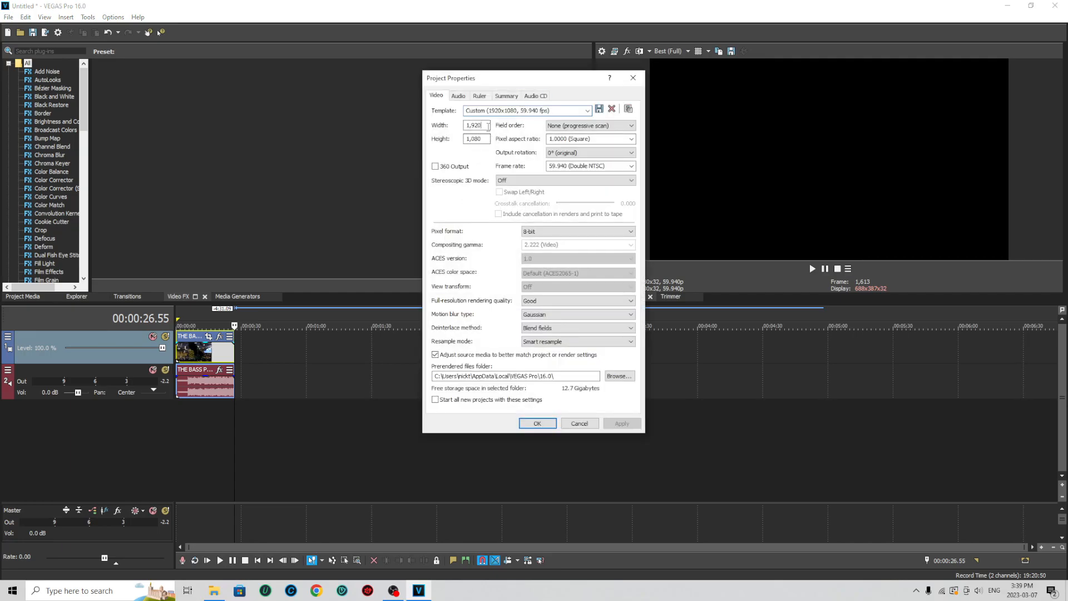
{"action": "triple_click", "coordinate": [475, 125]}
{"action": "type", "text": "8"}
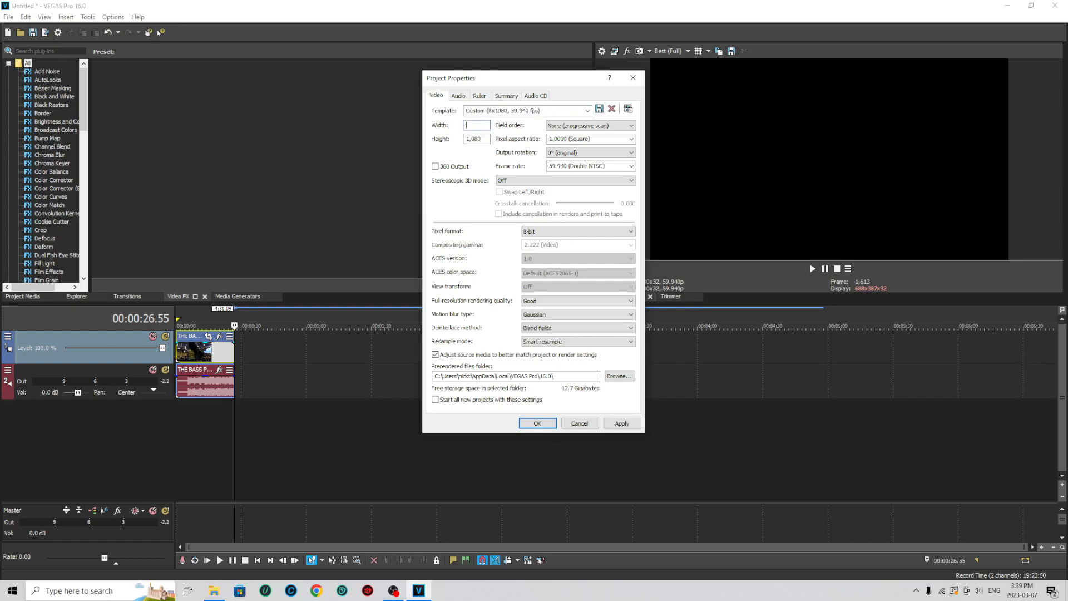
{"action": "type", "text": "1080"}
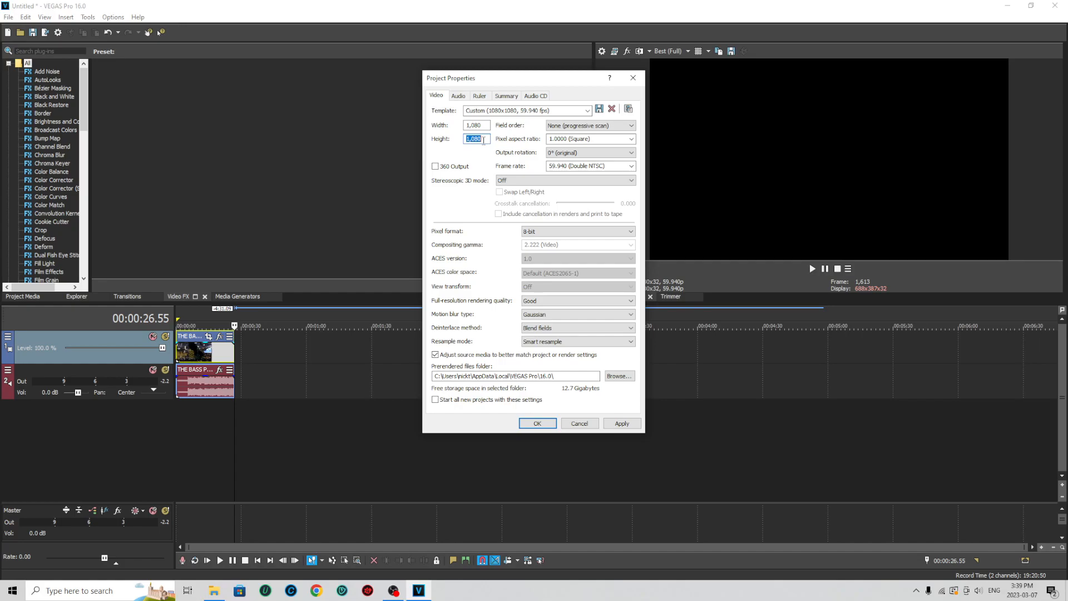
{"action": "type", "text": "1920"}
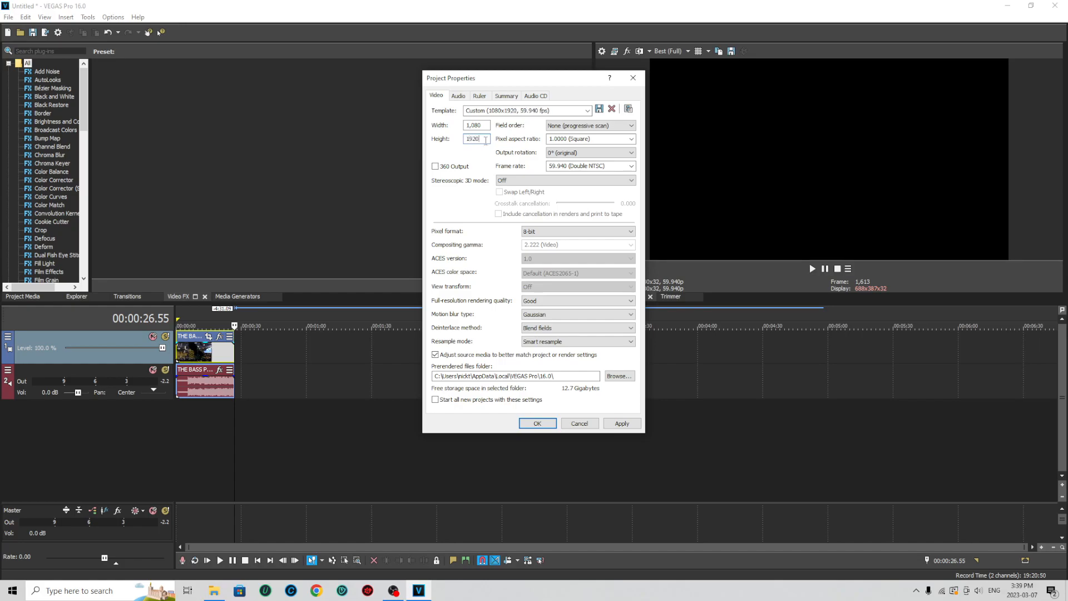
{"action": "left_click", "coordinate": [621, 423]}
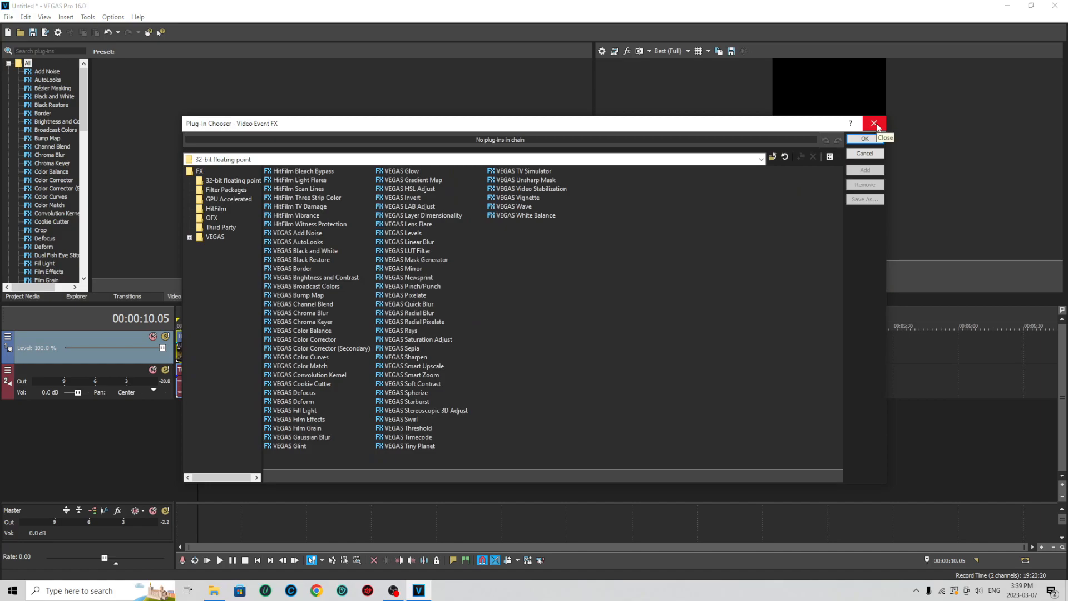
- Close the Plug-In Chooser, crop the clip with Match Output Aspect, and play it back
{"action": "left_click", "coordinate": [864, 138]}
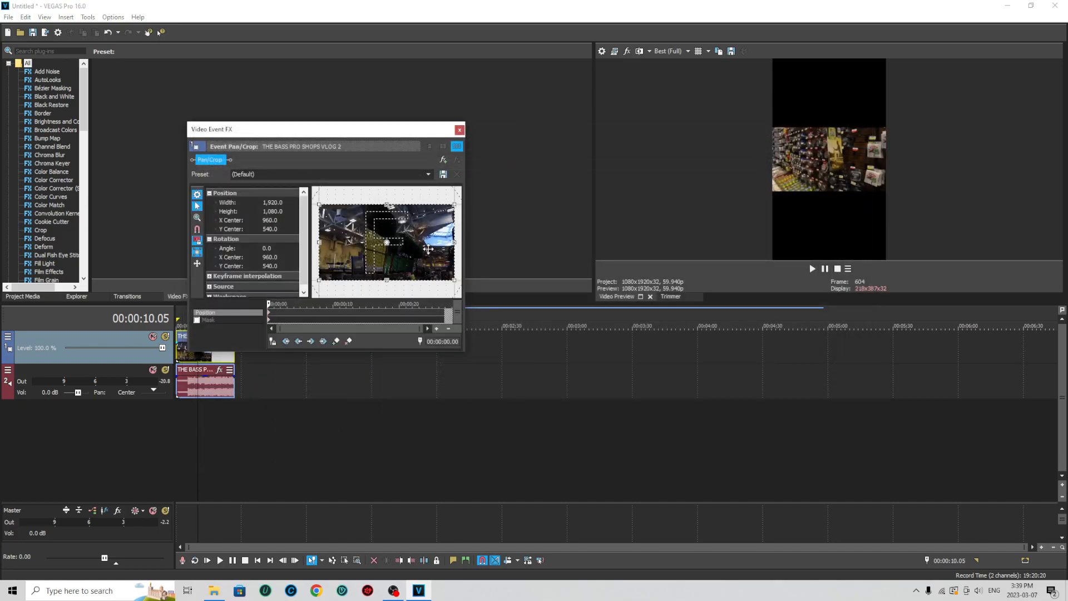
{"action": "right_click", "coordinate": [386, 242]}
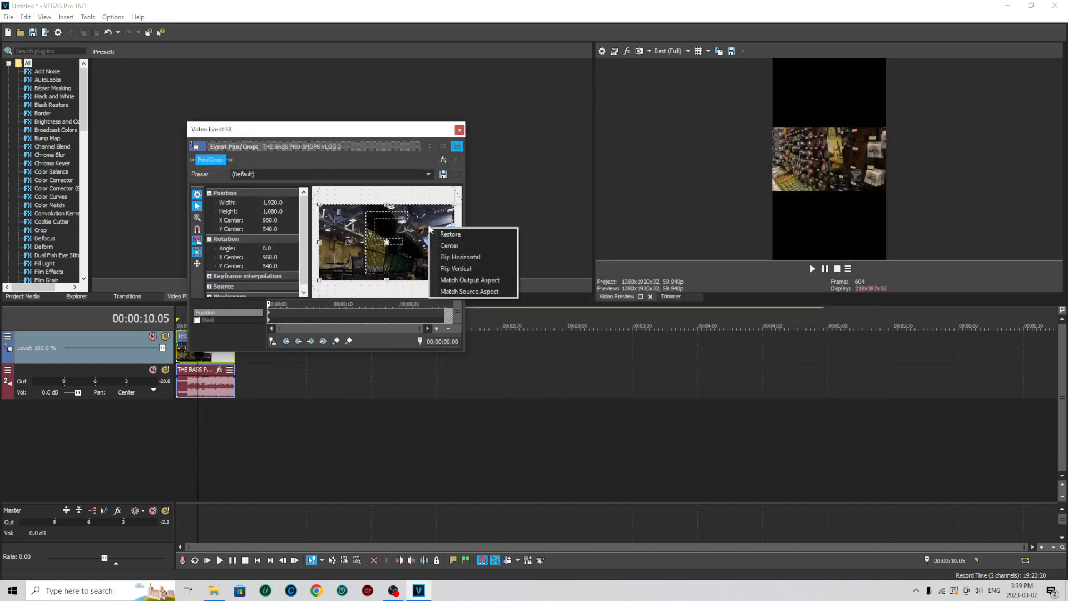
{"action": "mouse_move", "coordinate": [469, 280]}
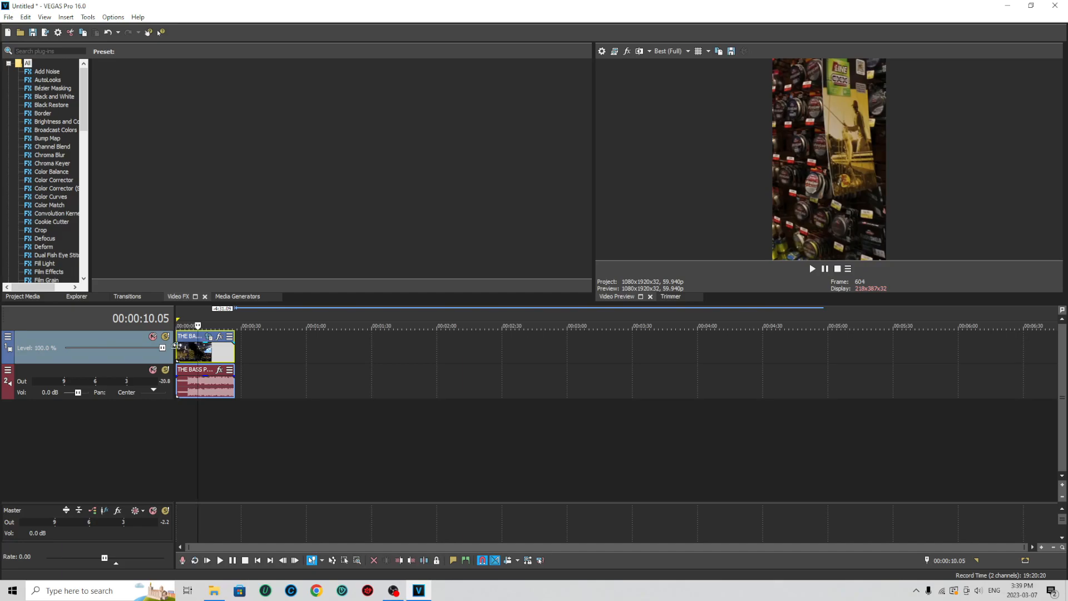
{"action": "left_click", "coordinate": [219, 560]}
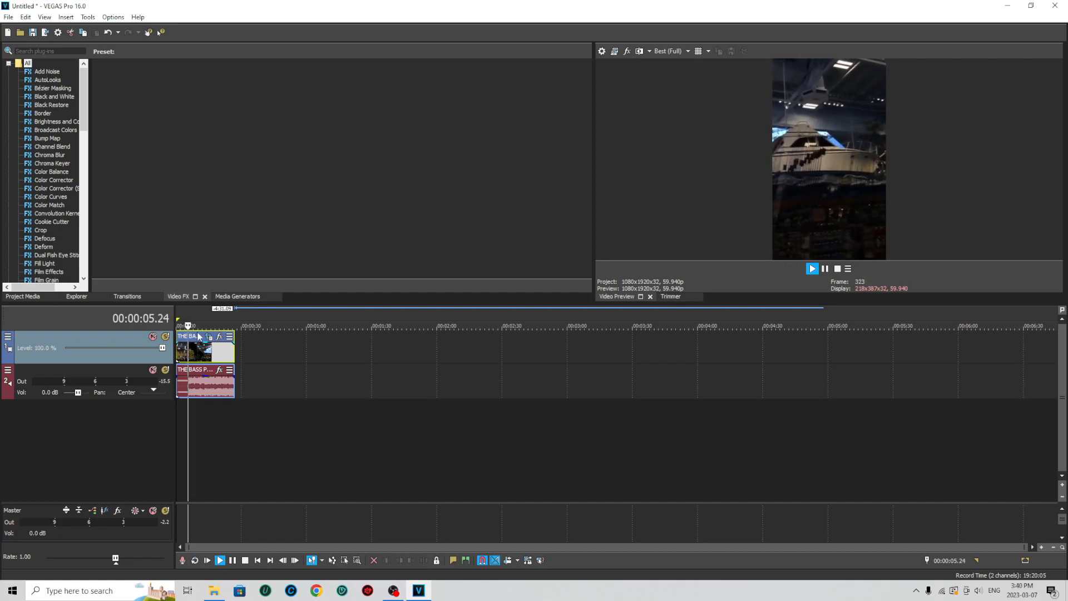
{"action": "left_click", "coordinate": [812, 268]}
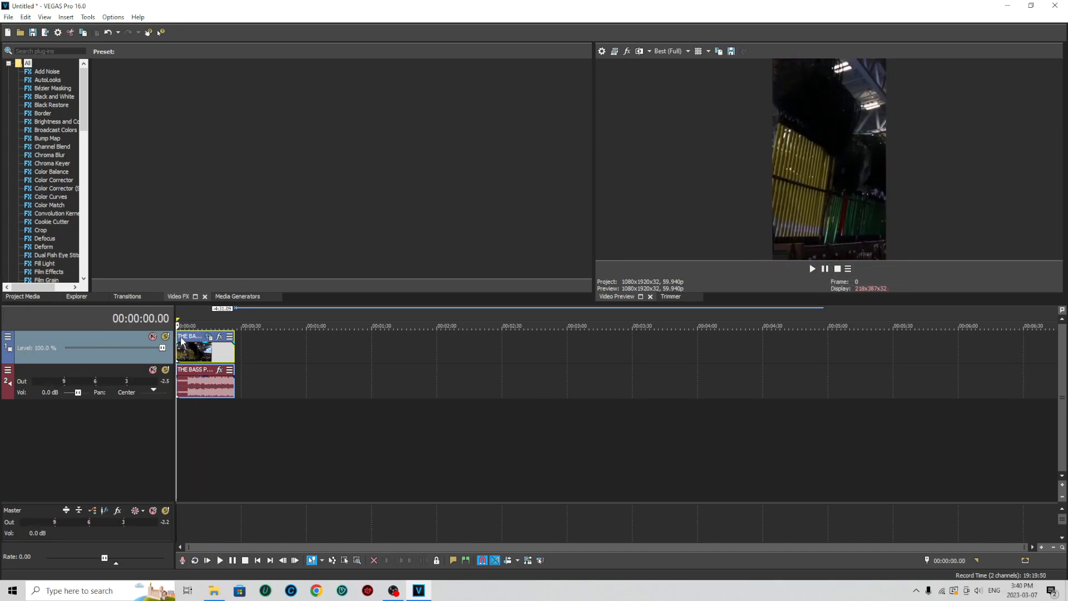
- Save the project to the Desktop under the name 'the bass pro shops (tikok)'
{"action": "left_click", "coordinate": [8, 17]}
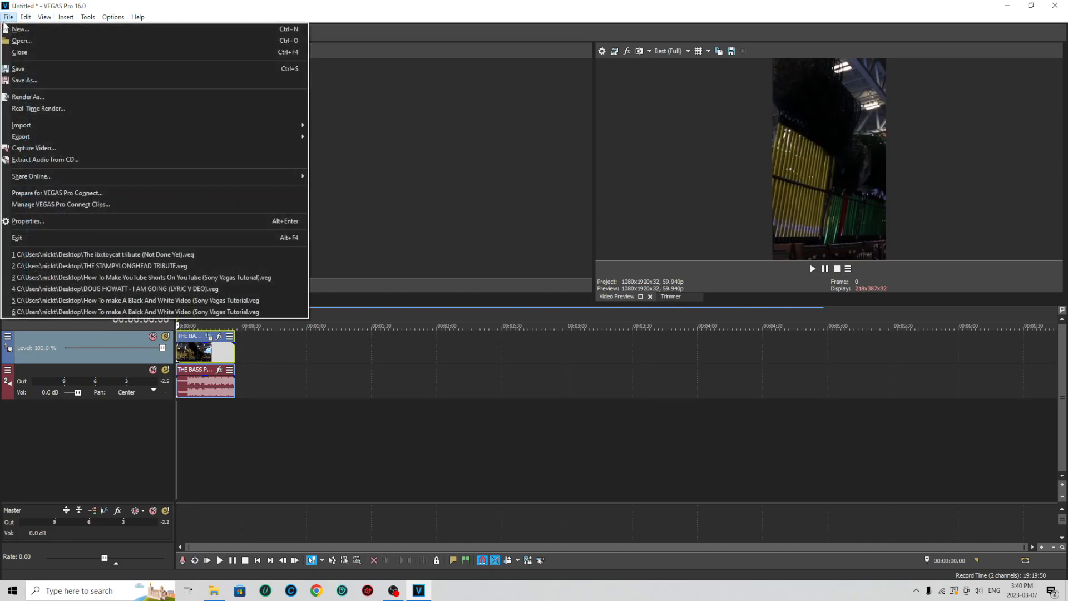
{"action": "left_click", "coordinate": [25, 80]}
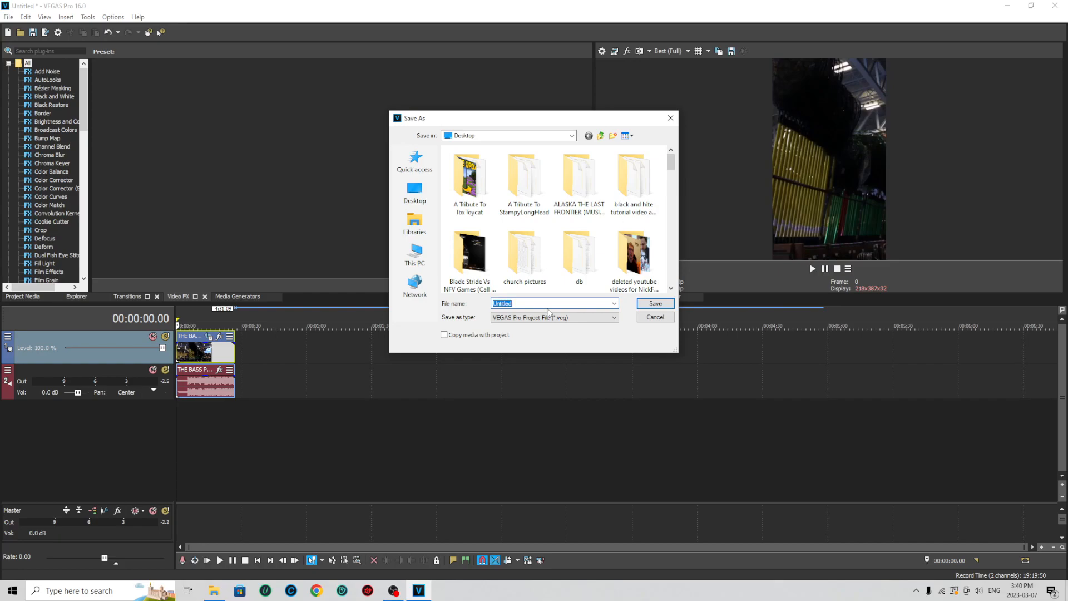
{"action": "type", "text": "th"}
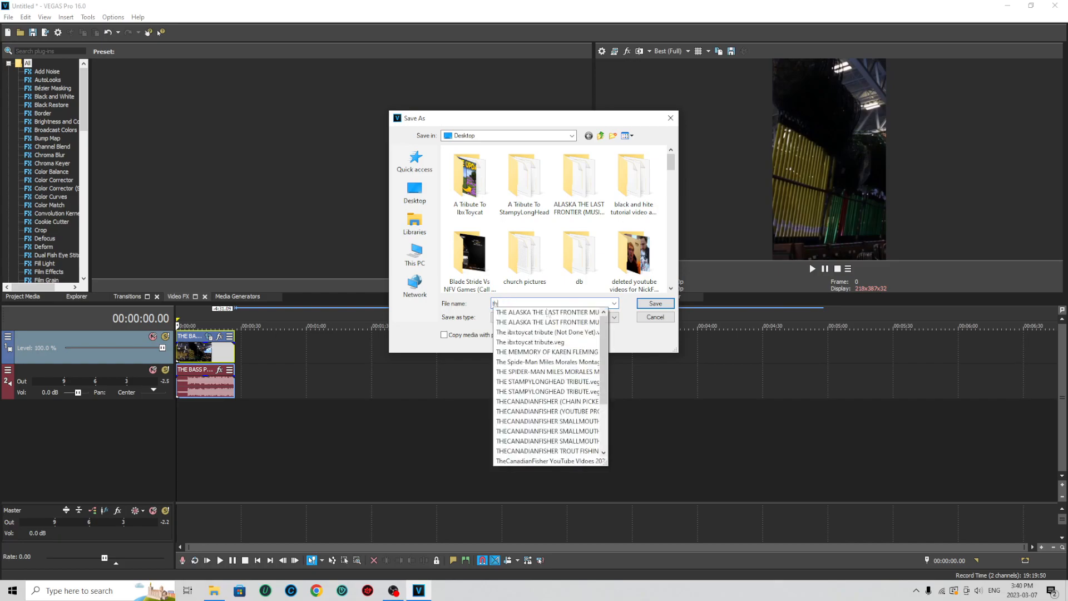
{"action": "type", "text": "the bass pr"}
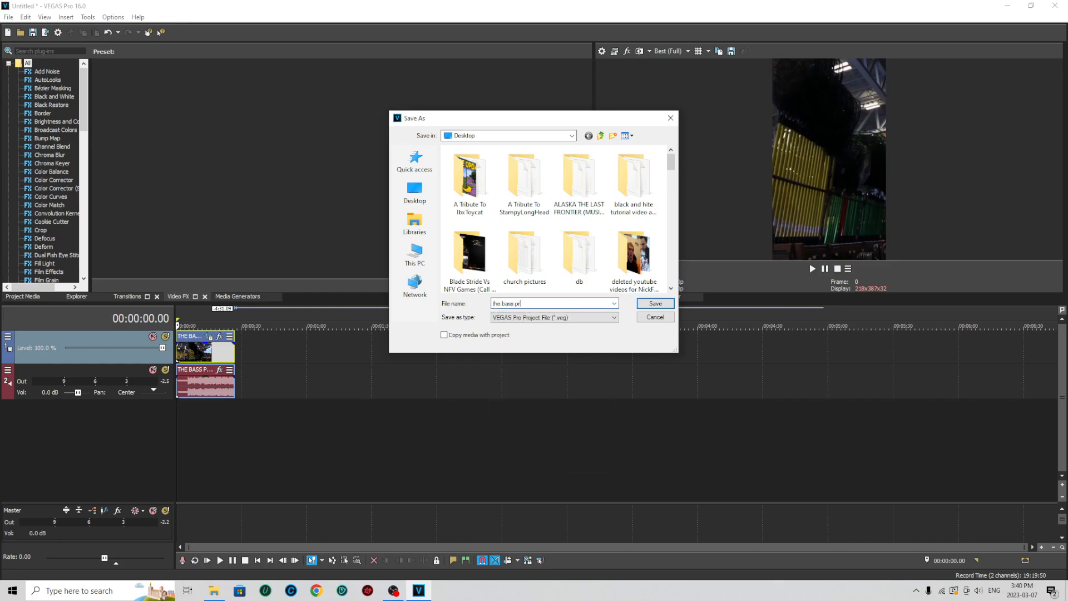
{"action": "type", "text": "o"}
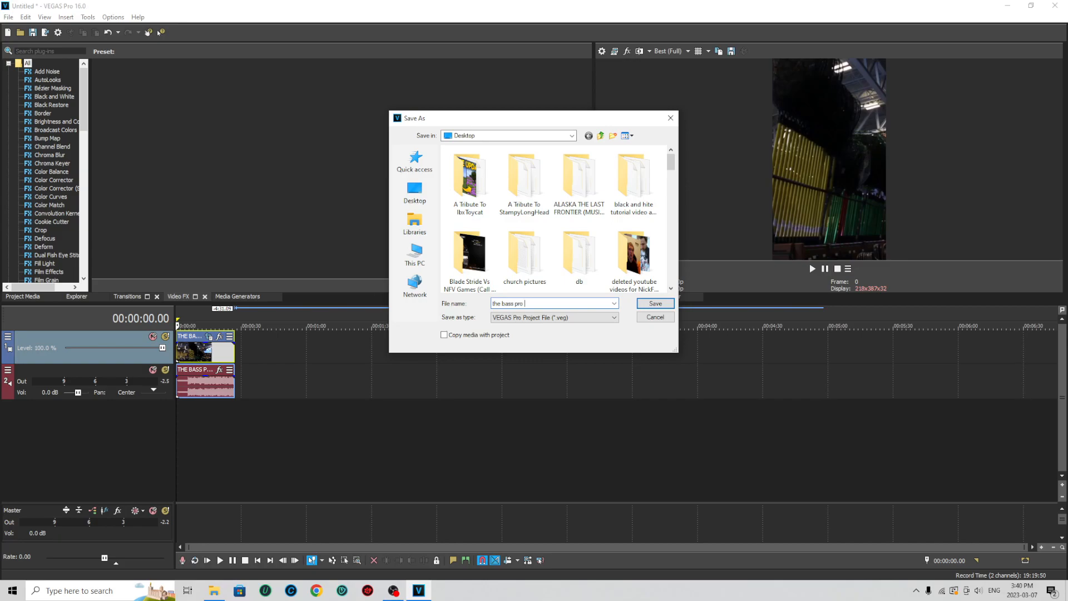
{"action": "type", "text": "shops (tik"}
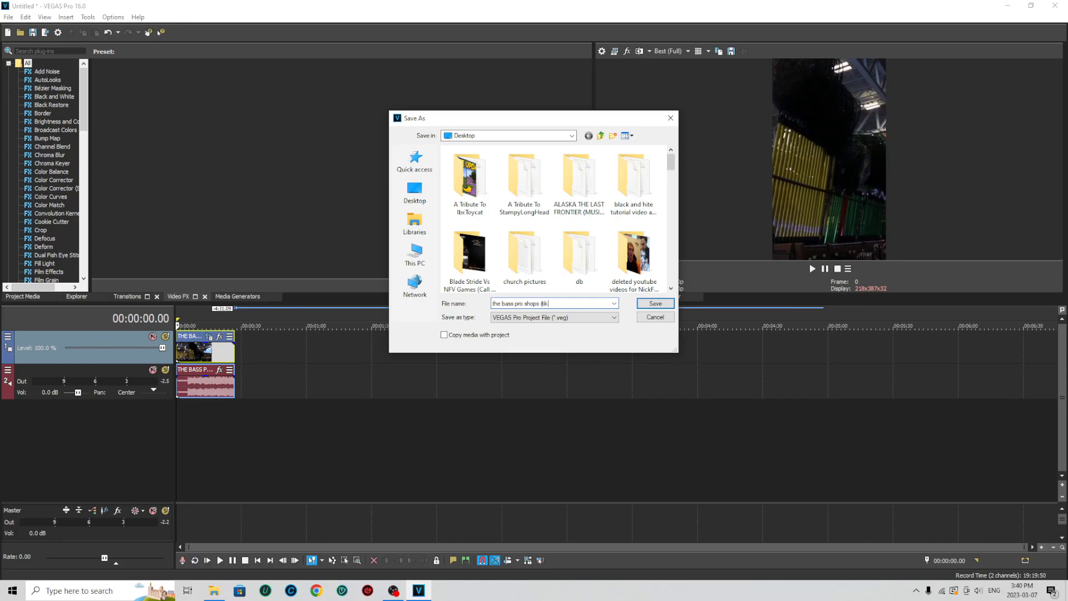
{"action": "left_click", "coordinate": [632, 252]}
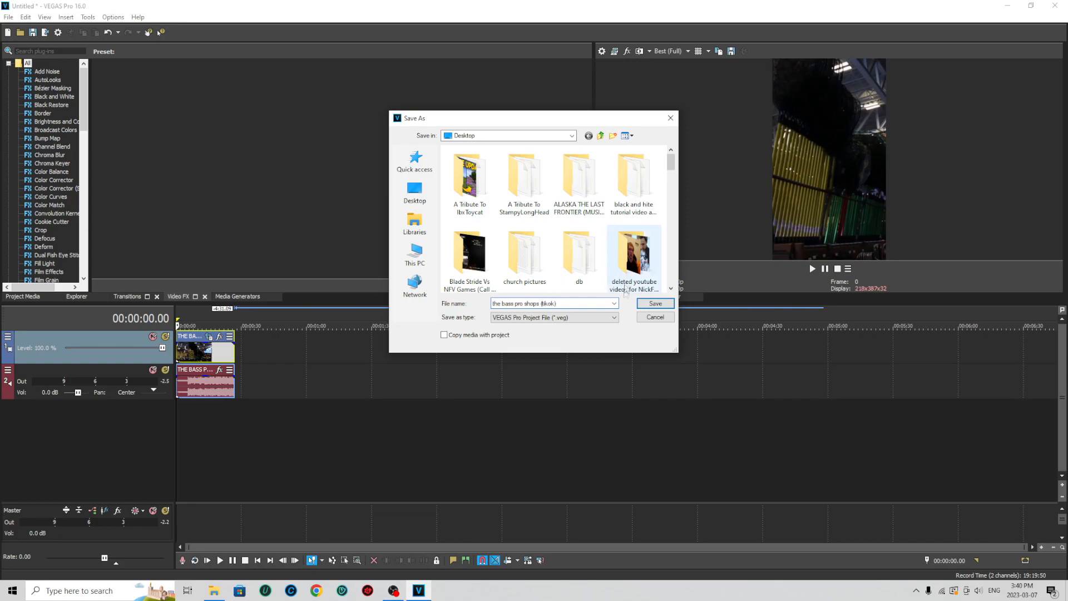
{"action": "left_click", "coordinate": [653, 303]}
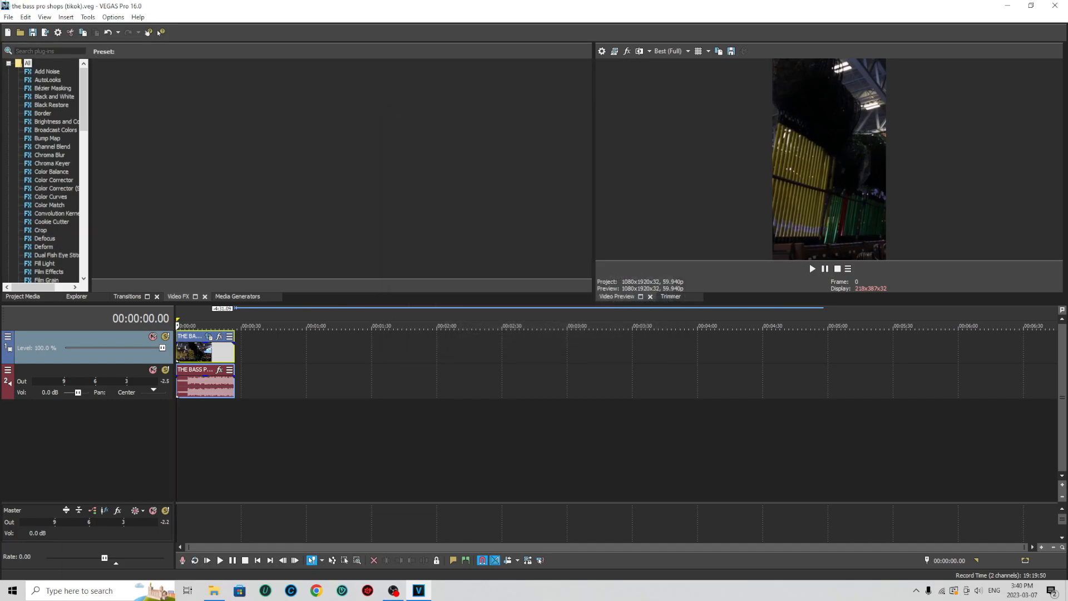
- Render the project as Windows Media Video V11 using the YOUTUBE SHORTS template
{"action": "left_click", "coordinate": [53, 96]}
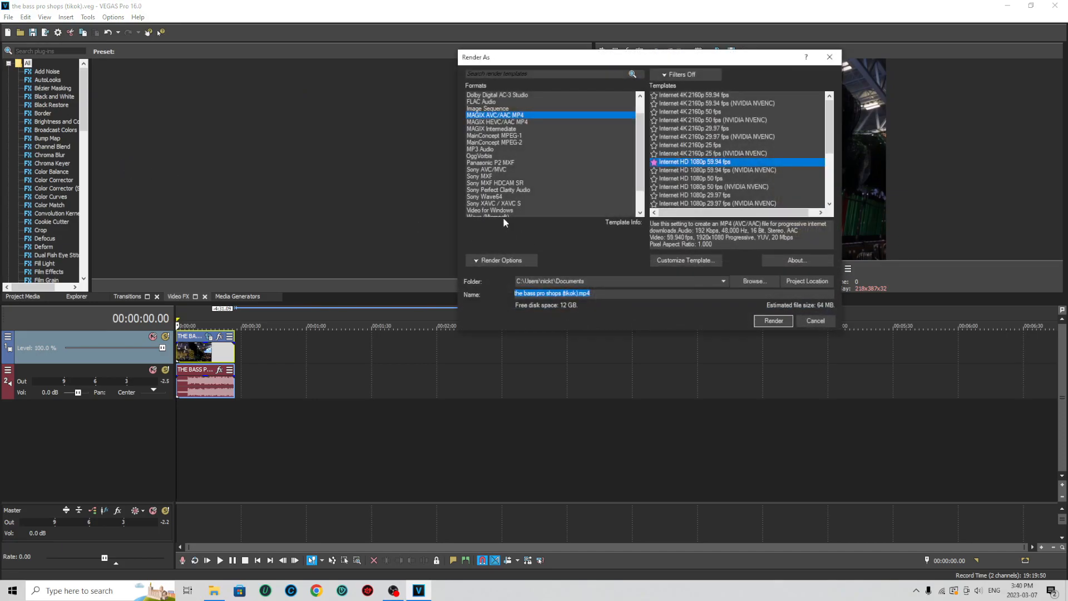
{"action": "left_click", "coordinate": [480, 209]}
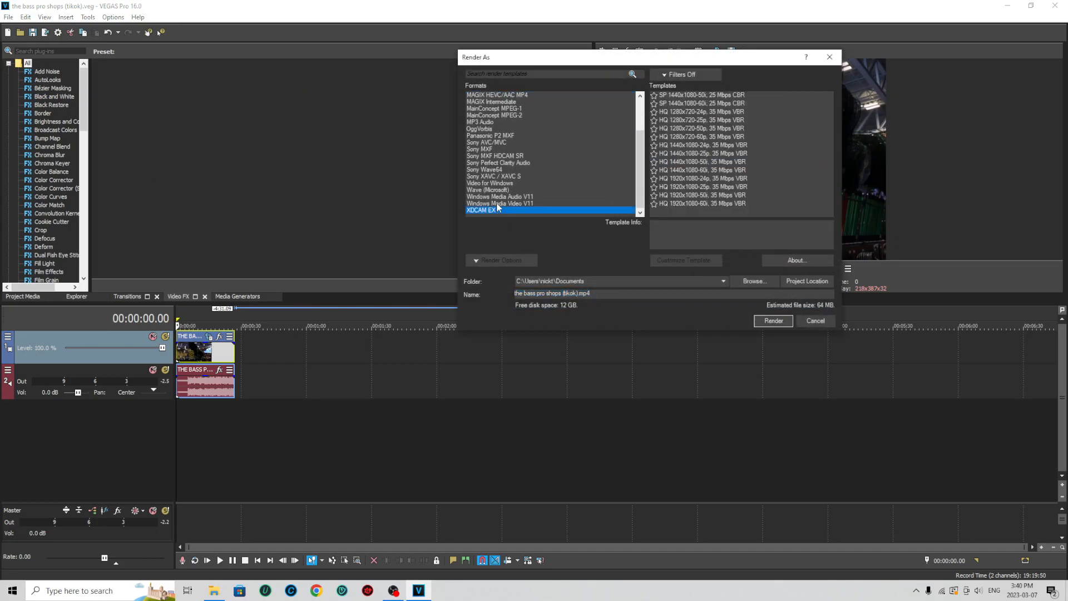
{"action": "left_click", "coordinate": [499, 203]}
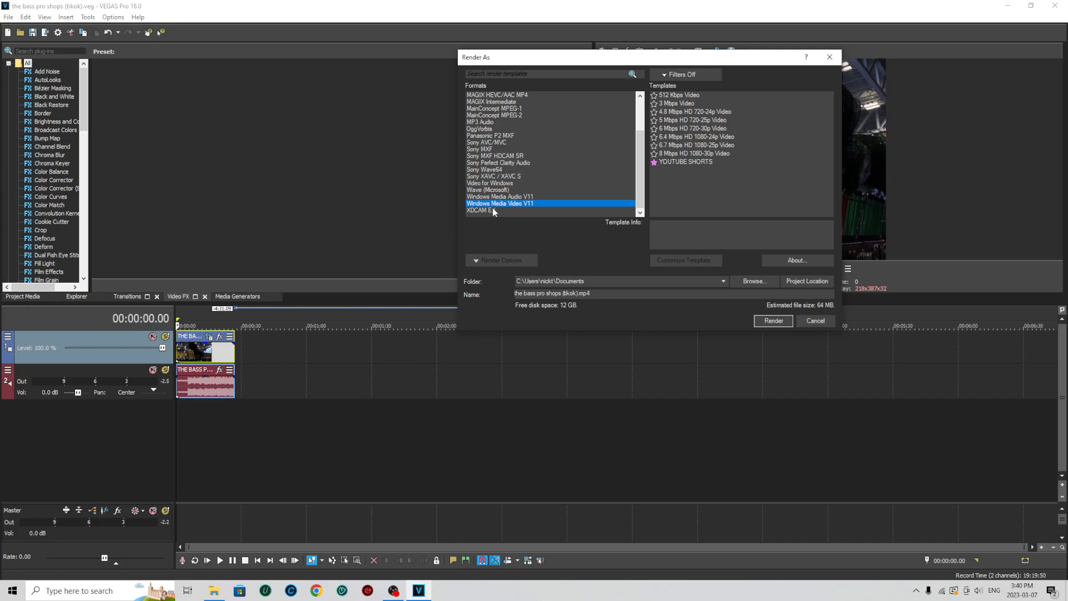
{"action": "mouse_move", "coordinate": [896, 376]}
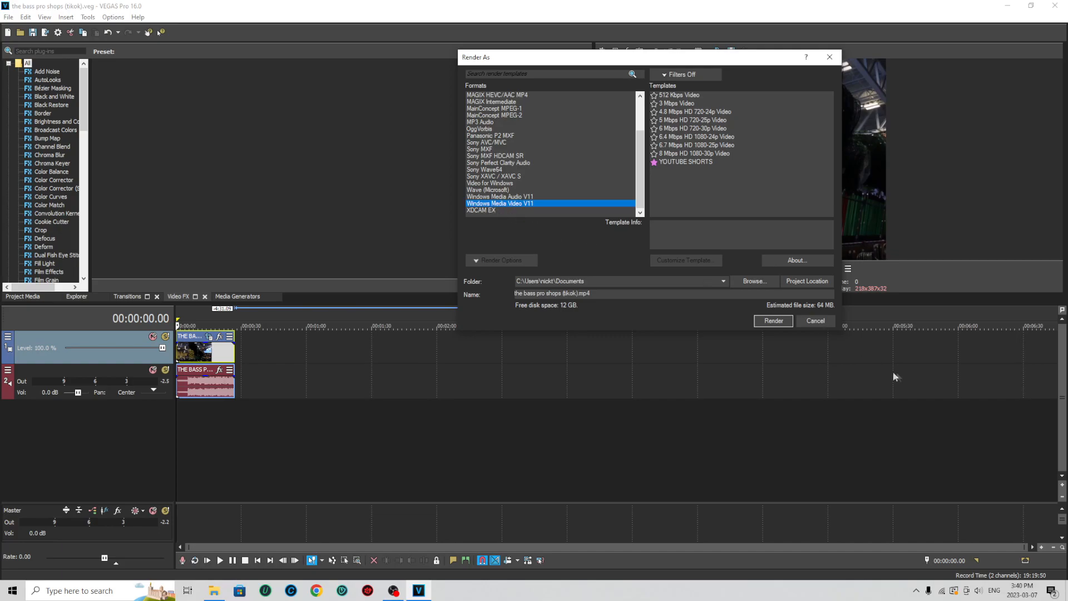
{"action": "left_click", "coordinate": [685, 161]}
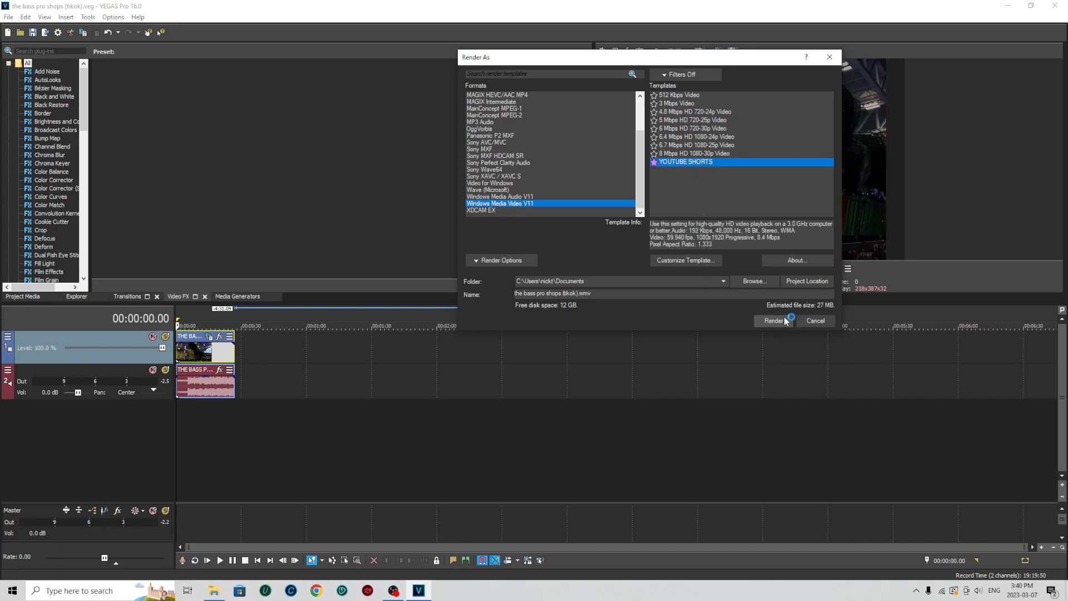
{"action": "left_click", "coordinate": [773, 321]}
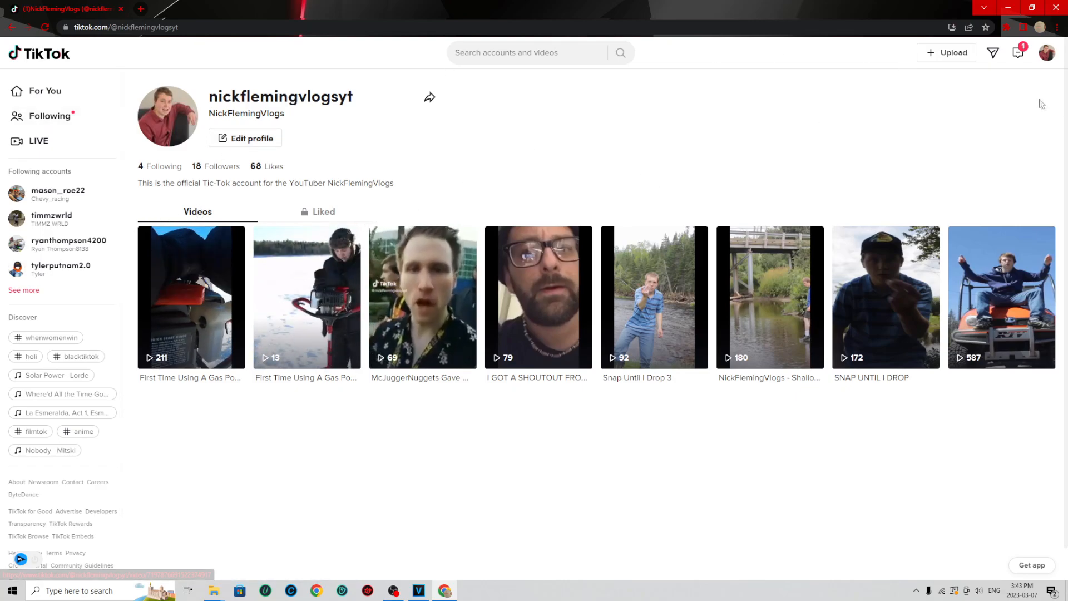
- Open TikTok's upload page and submit the rendered bass pro shops video from Documents
{"action": "left_click", "coordinate": [945, 52]}
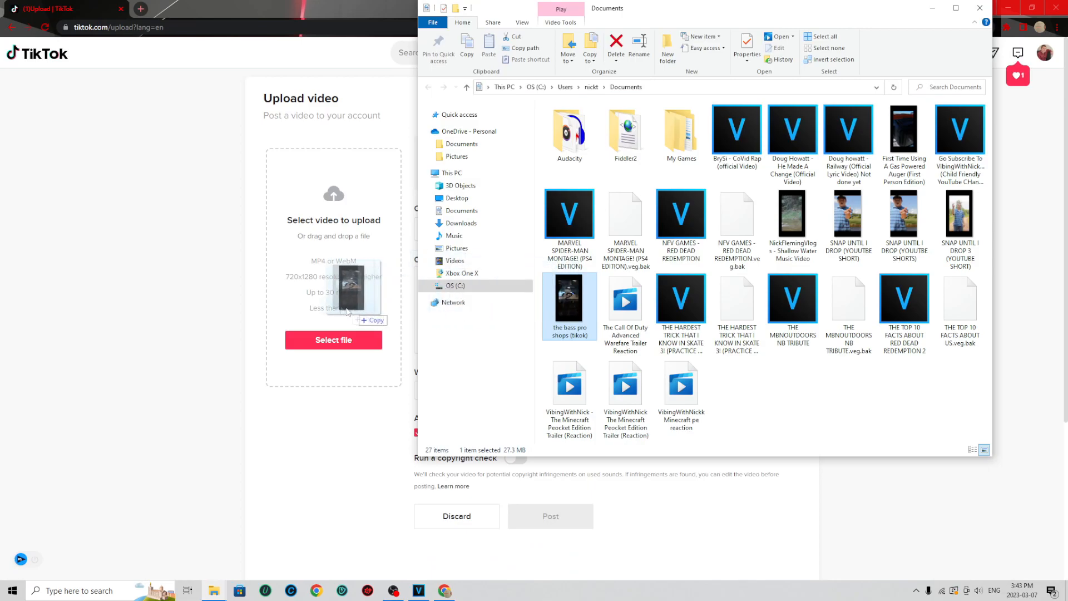
{"action": "double_click", "coordinate": [569, 306]}
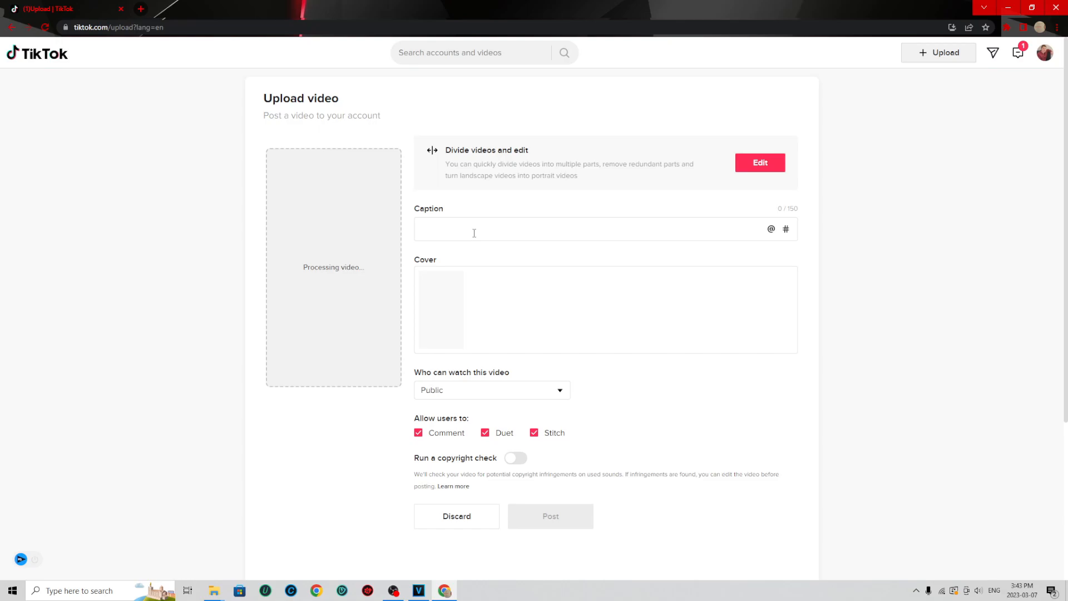
- Start entering the caption 'the bass pro shops (tikok)' in the Caption field
{"action": "left_click", "coordinate": [473, 229]}
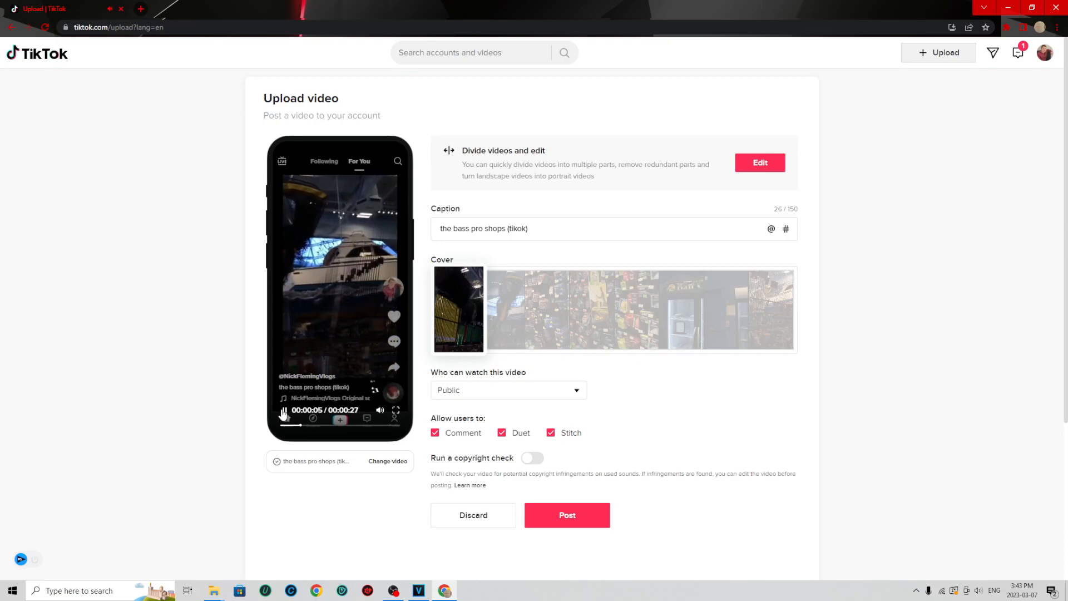
- Post the bass pro shops video, then open it from the profile via View profile
{"action": "left_click", "coordinate": [283, 410]}
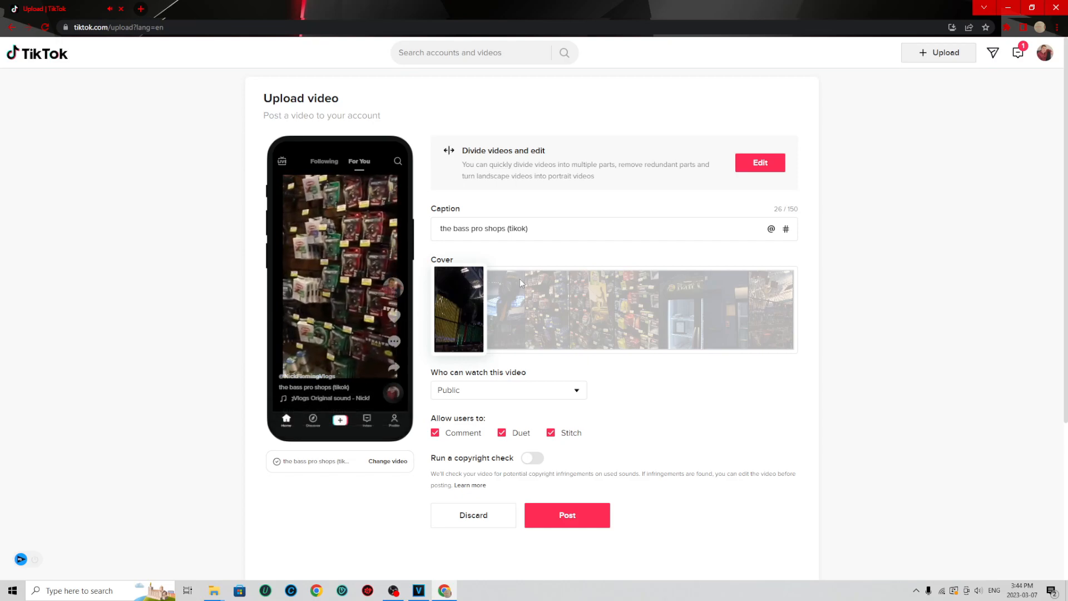
{"action": "left_click", "coordinate": [528, 228]}
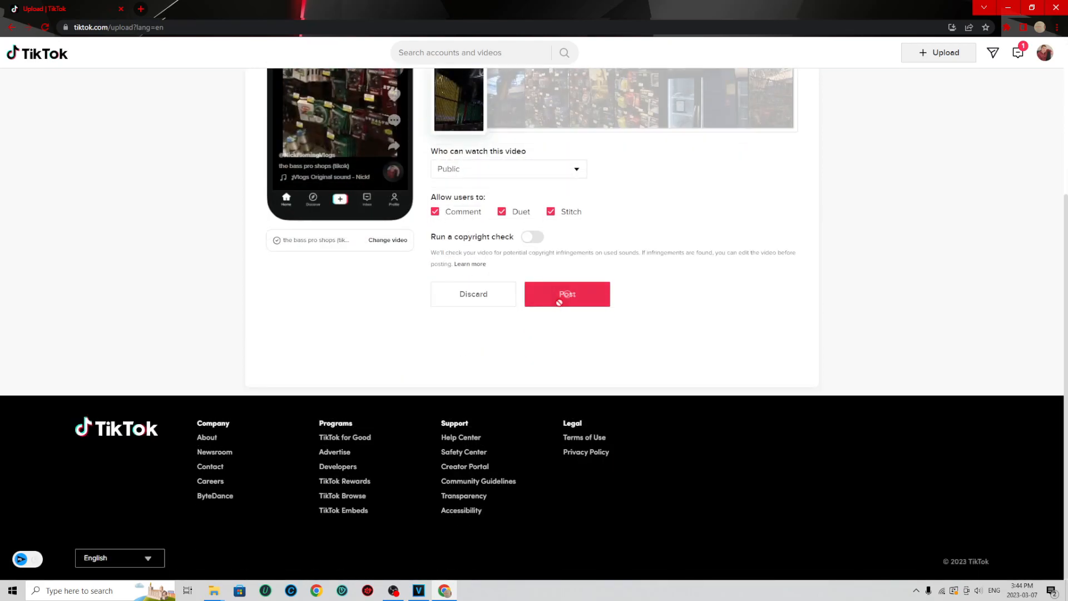
{"action": "left_click", "coordinate": [567, 294]}
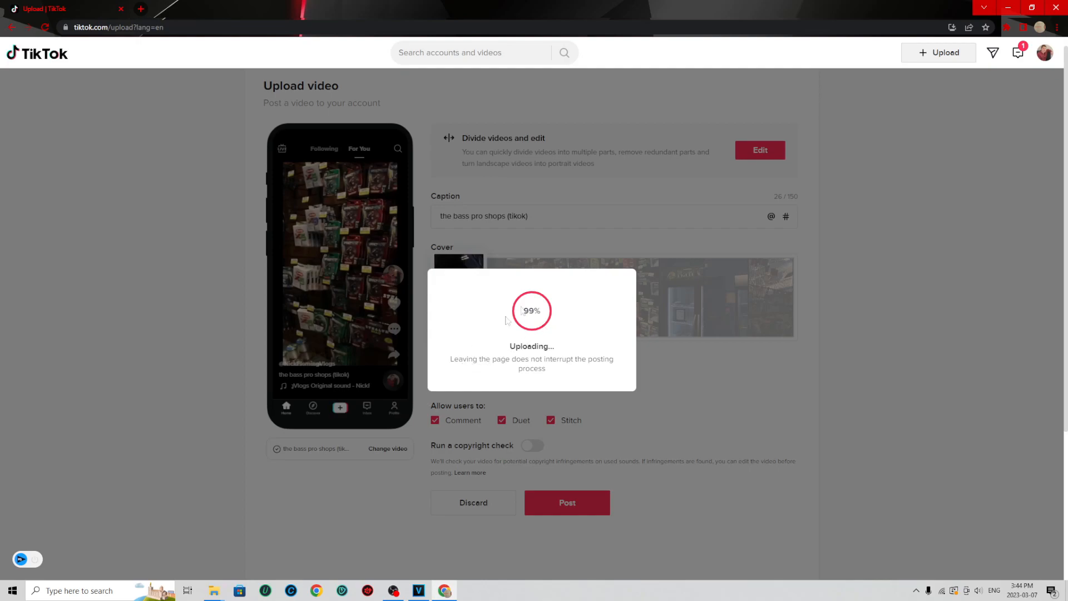
{"action": "mouse_move", "coordinate": [479, 359]}
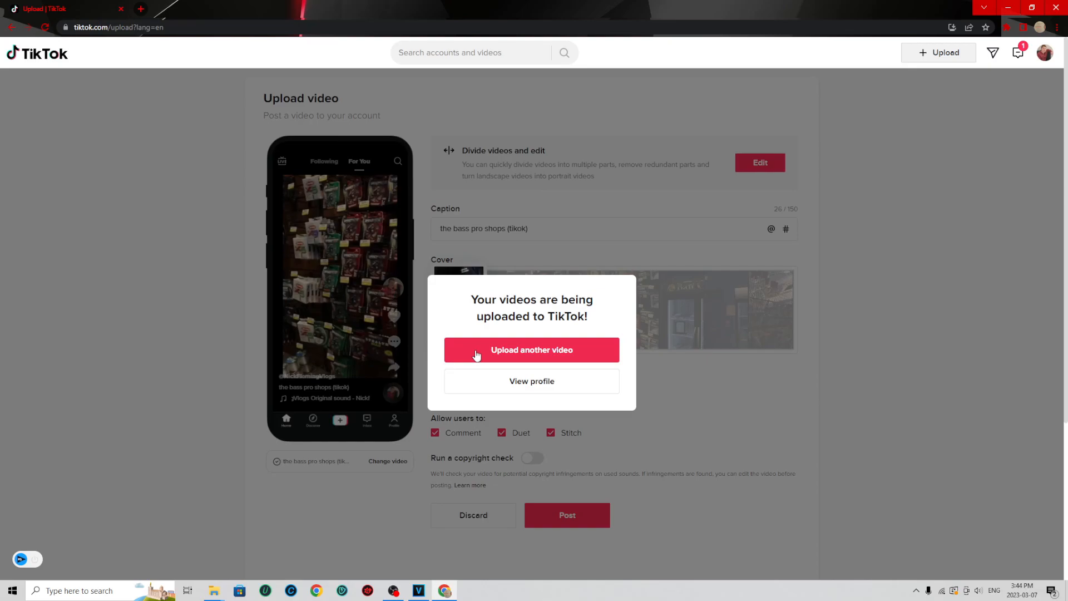
{"action": "left_click", "coordinate": [531, 381]}
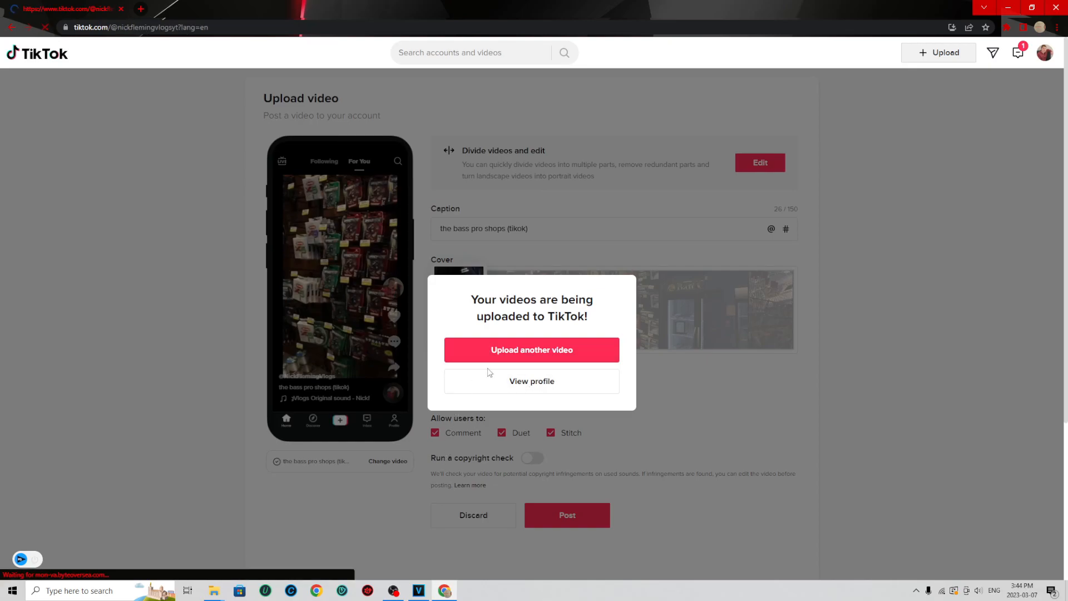
{"action": "left_click", "coordinate": [531, 380]}
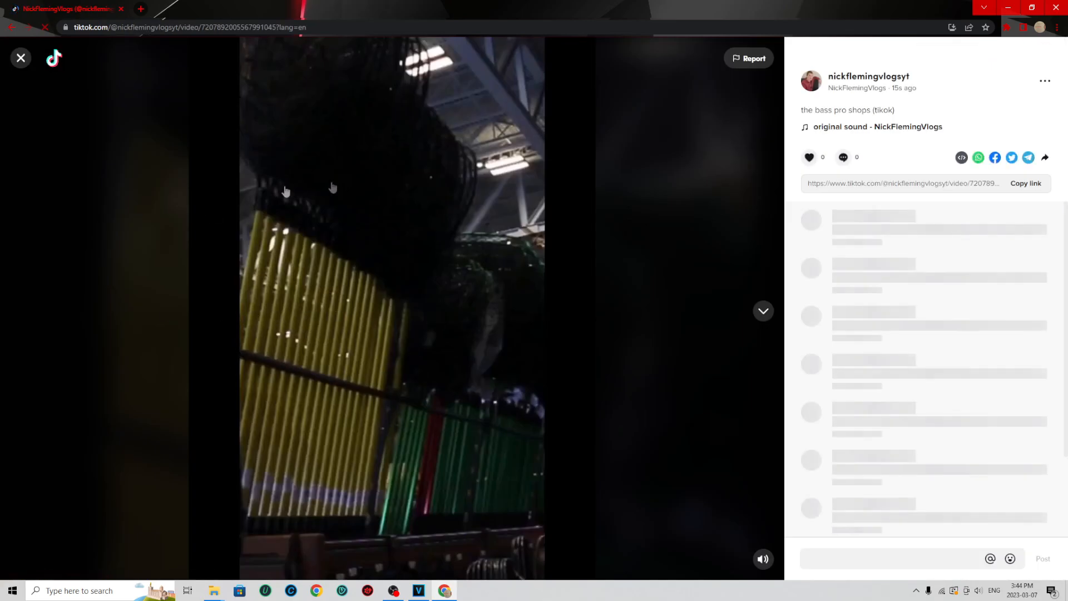